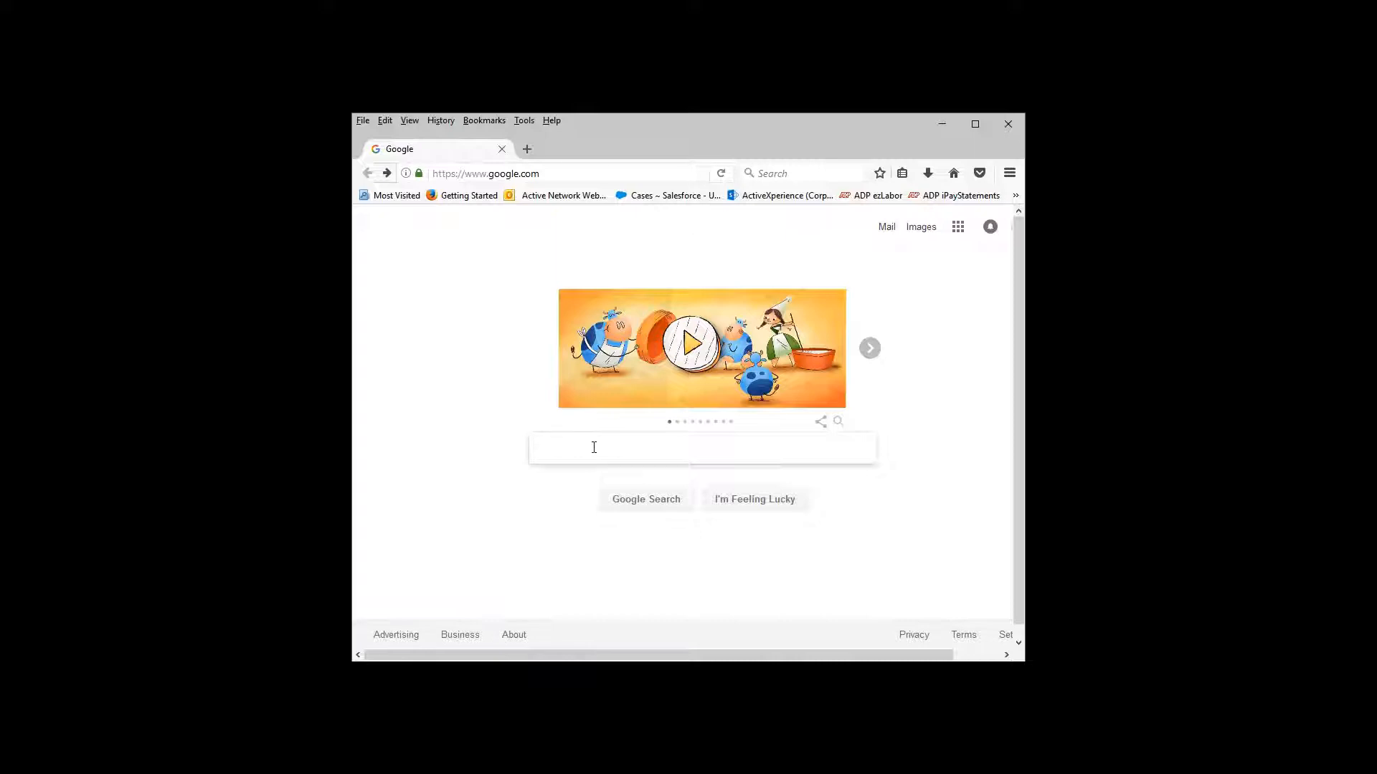
Search Google for 'device installer' to find the Lantronix DeviceInstaller software
type("D")
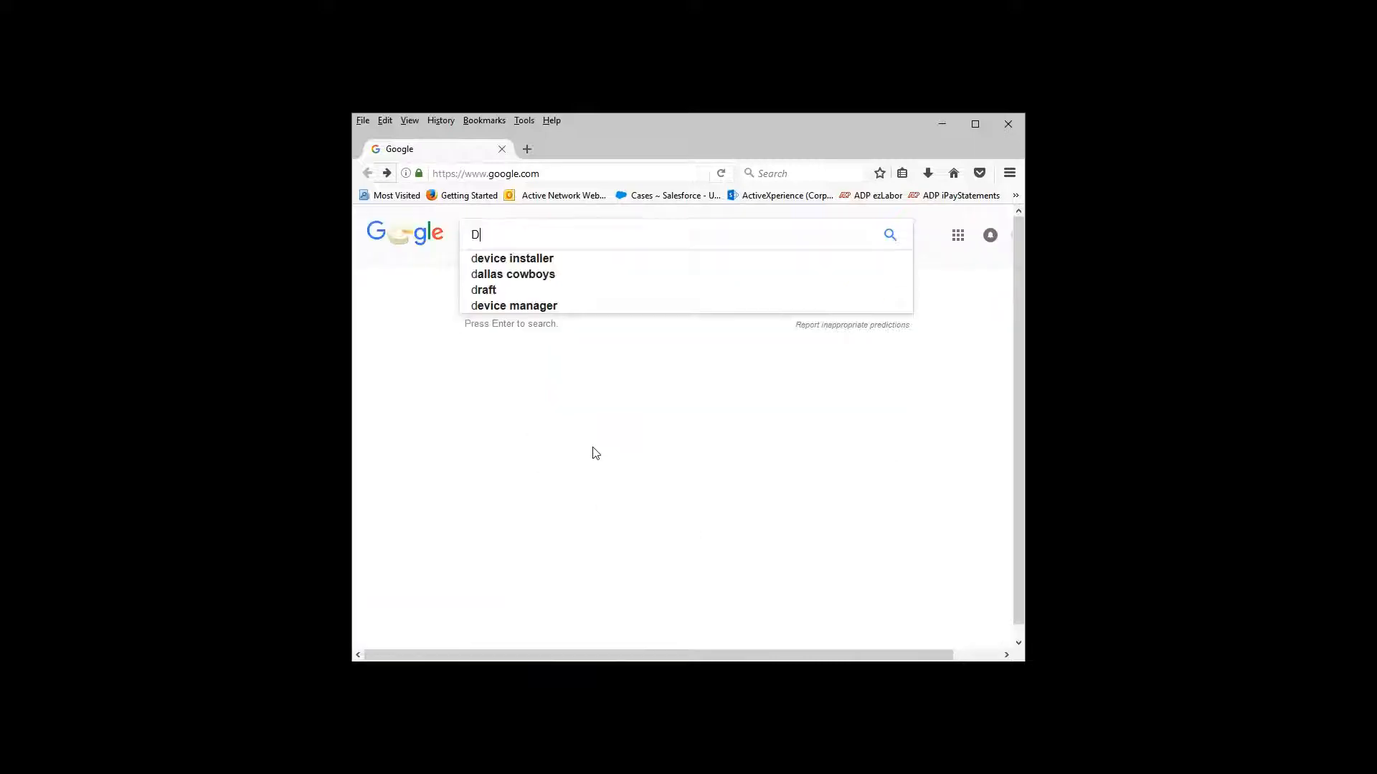
type("evice")
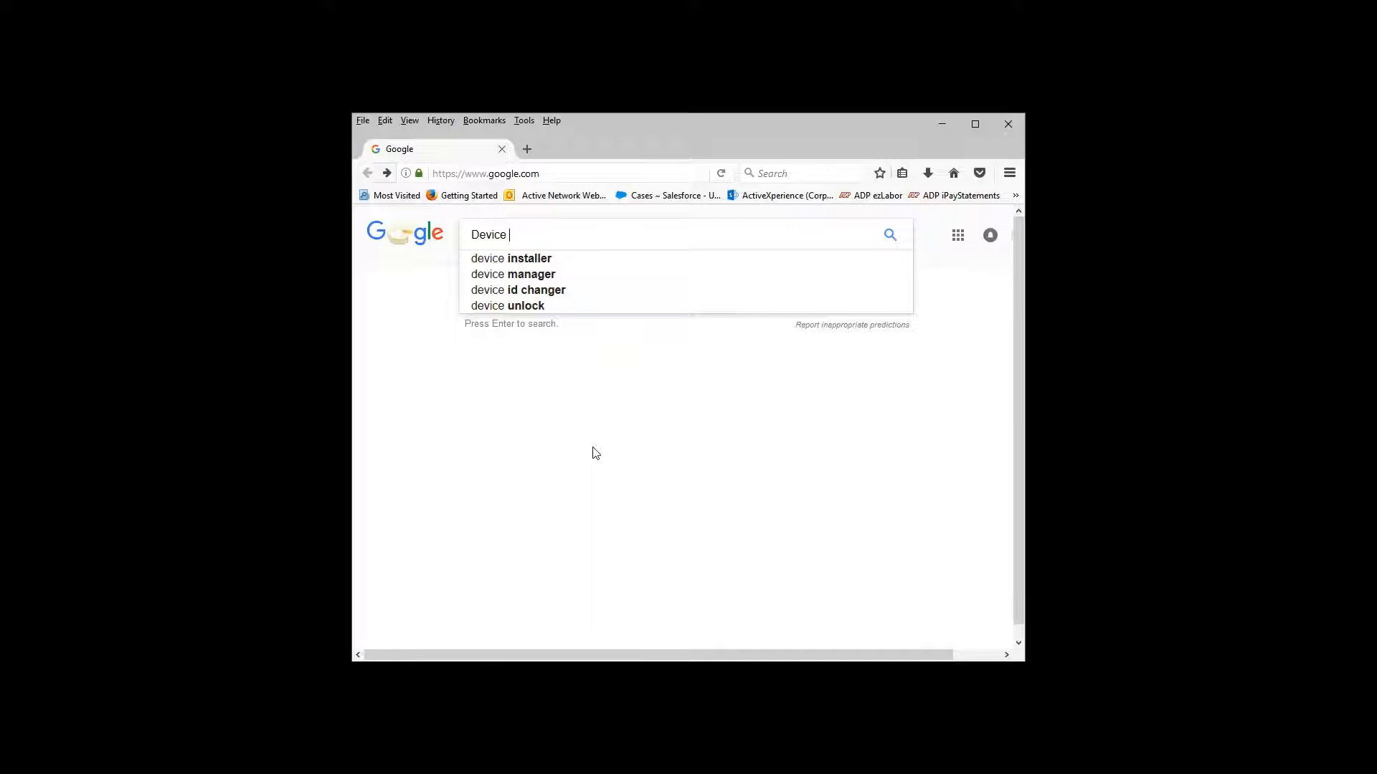
left_click(510, 258)
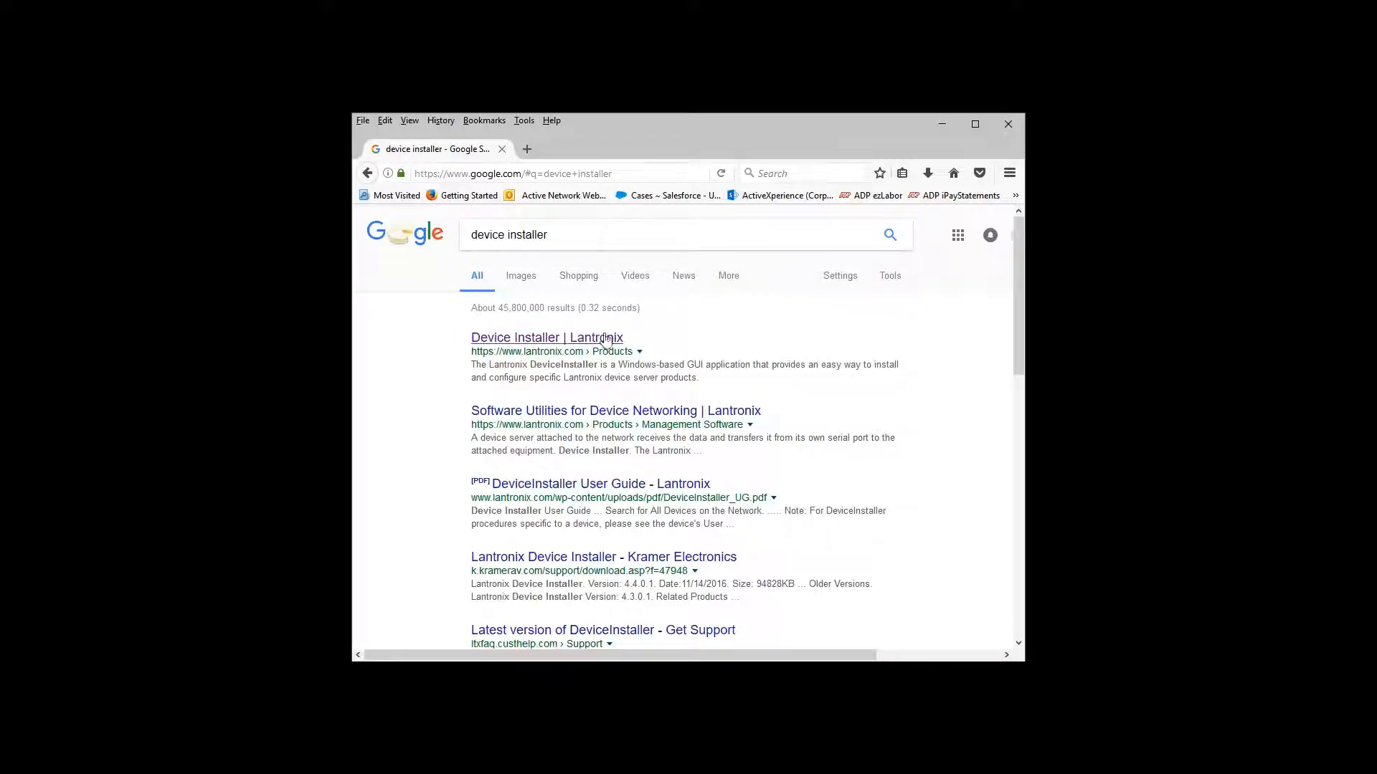
mouse_move(562, 366)
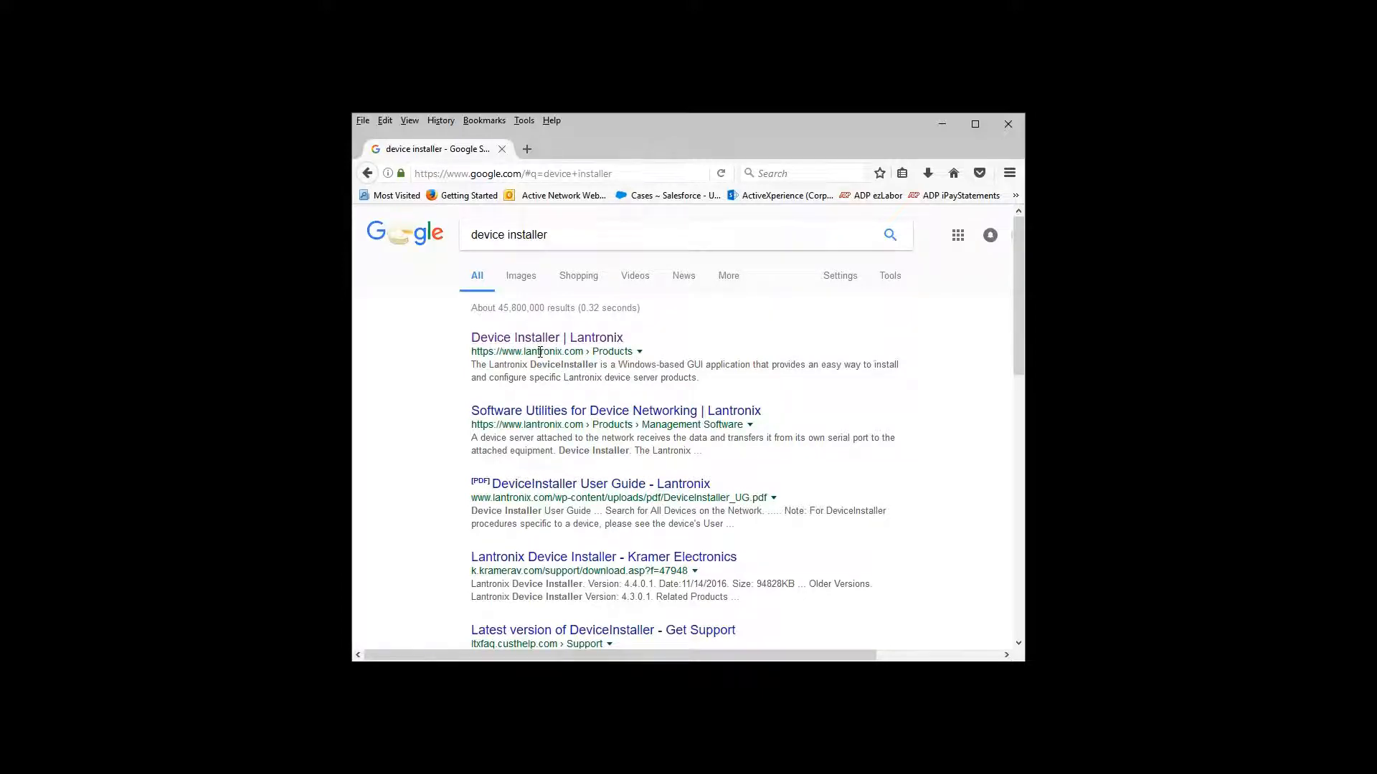
mouse_move(547, 337)
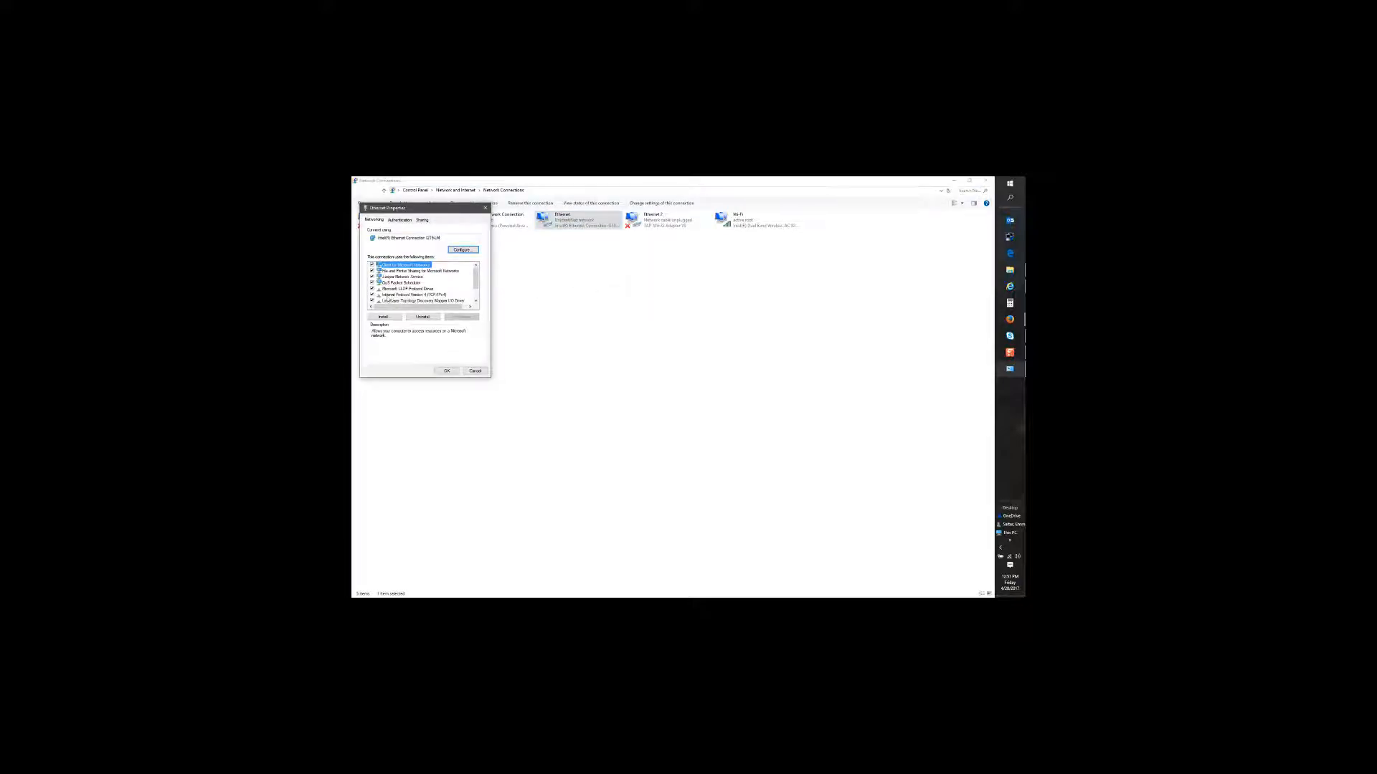
Give the Ethernet adapter's IPv4 a manually entered address and subnet mask and save it
left_click(413, 292)
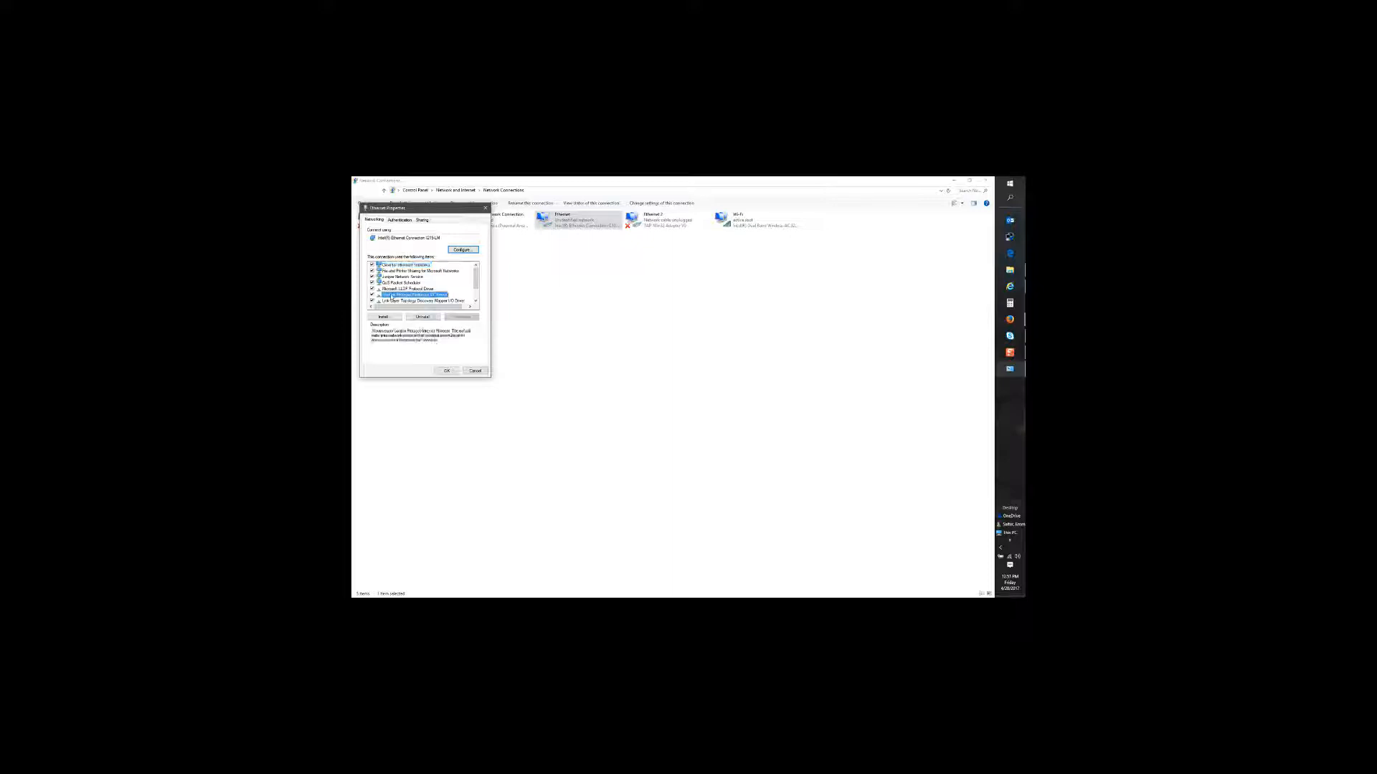
double_click(421, 294)
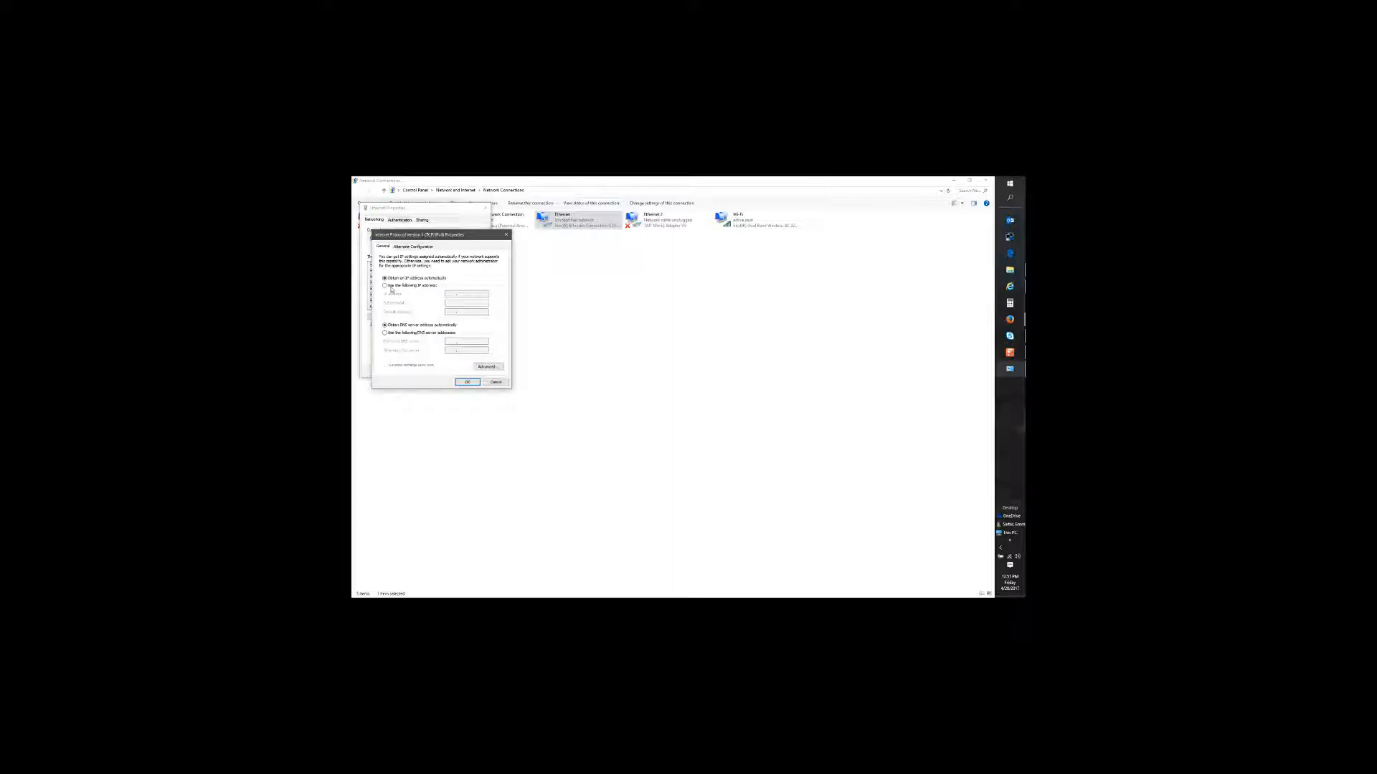
left_click(384, 285)
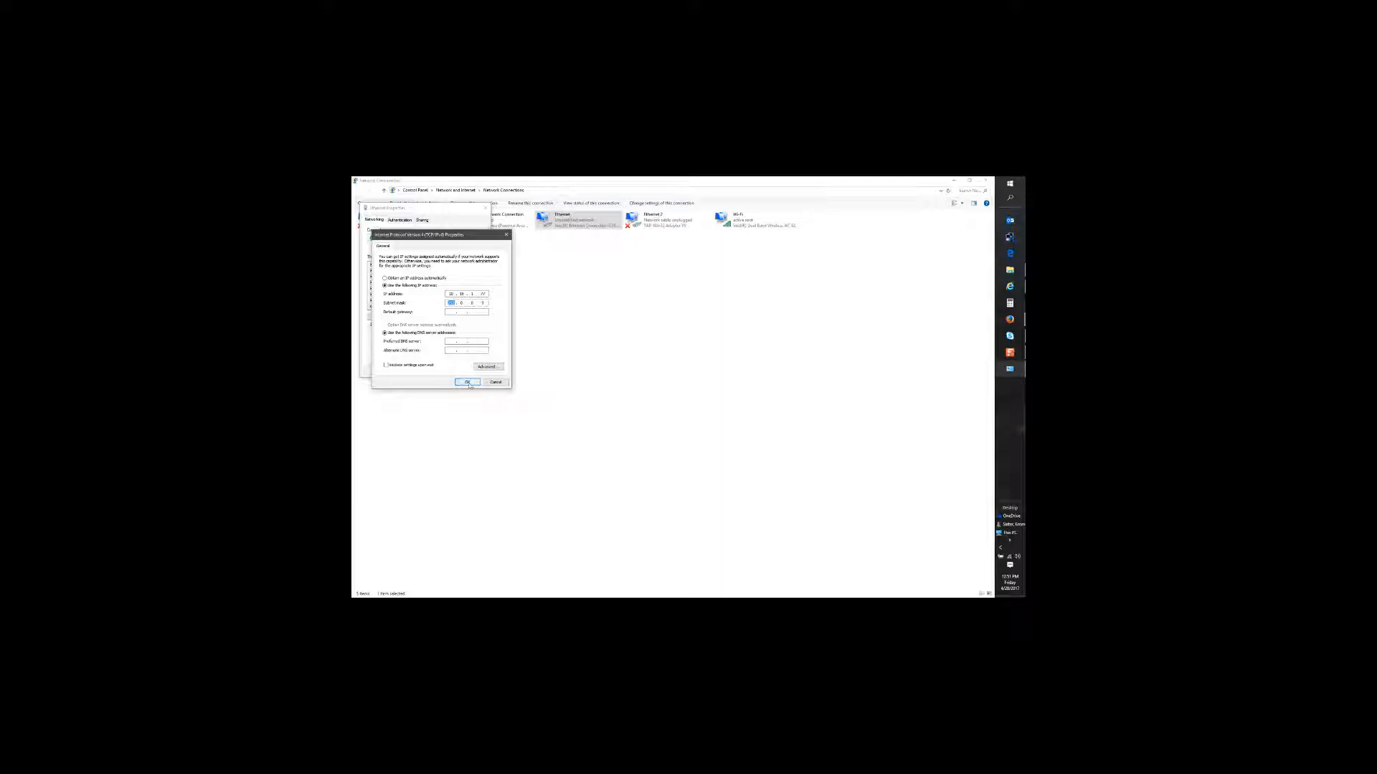
left_click(467, 381)
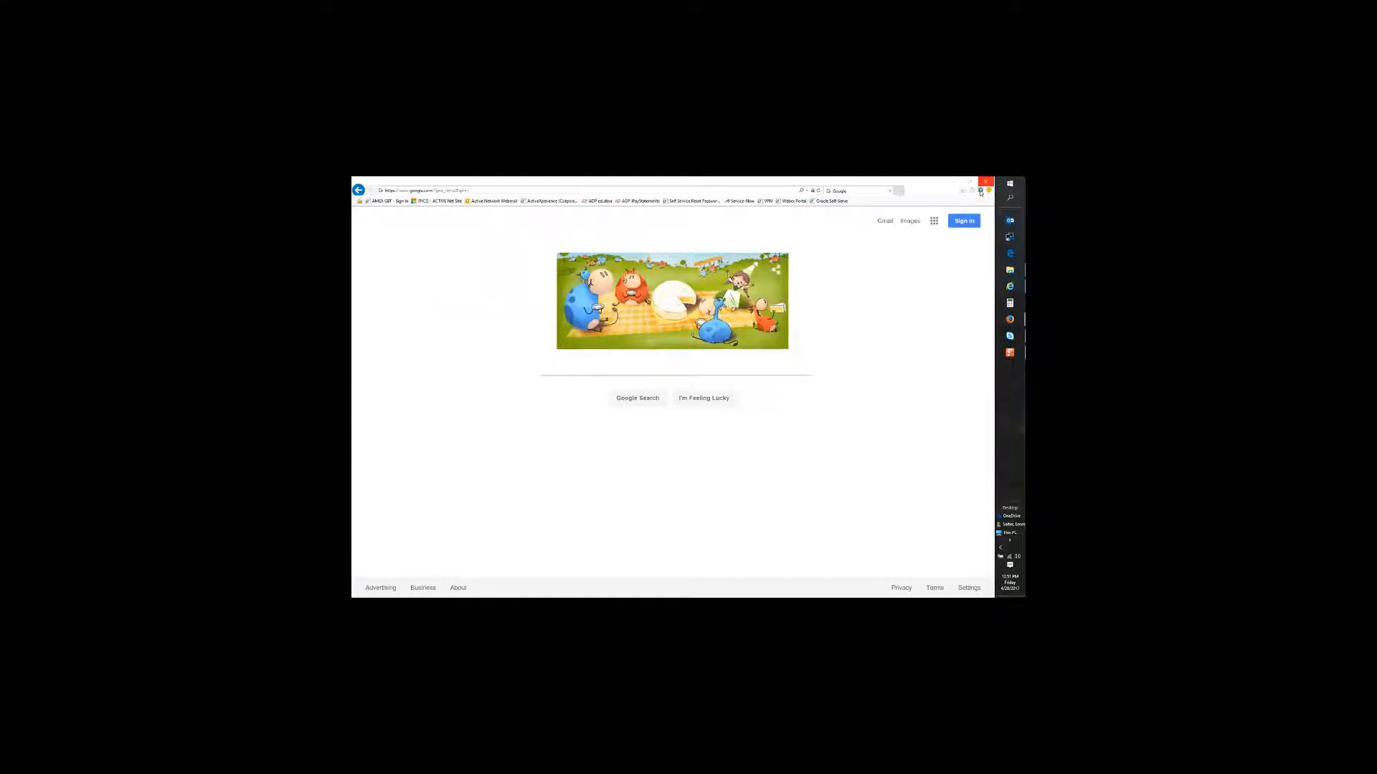
Adjust Internet Explorer's Compatibility View settings from the Tools menu
left_click(980, 191)
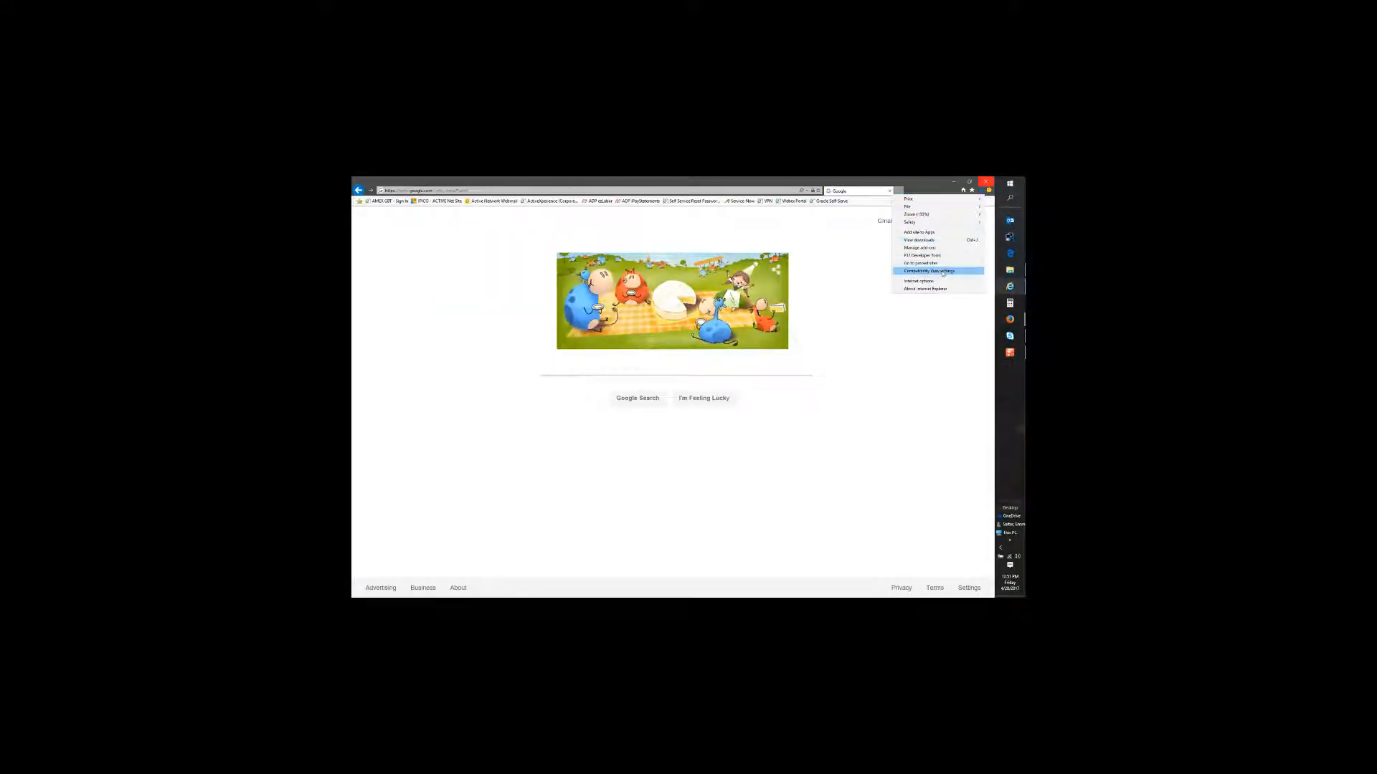
left_click(928, 271)
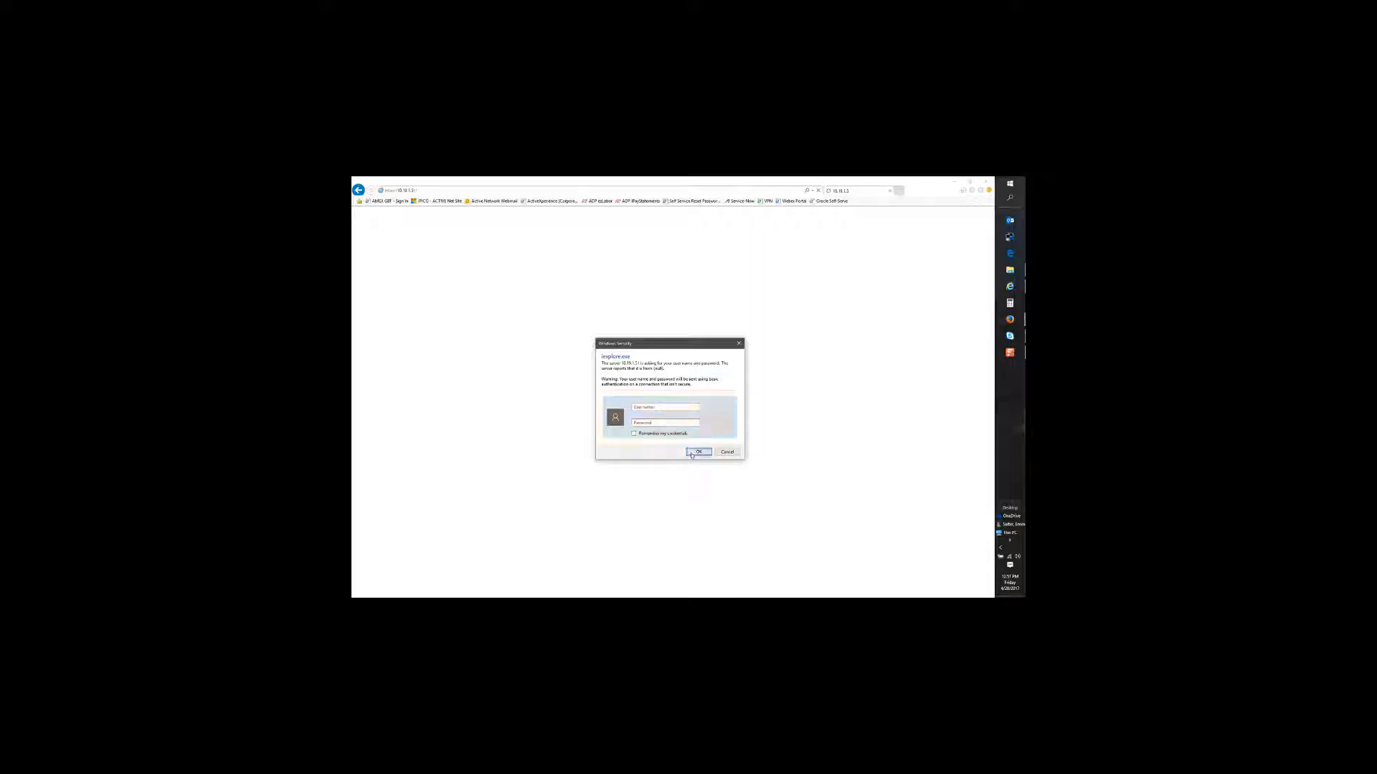
left_click(698, 451)
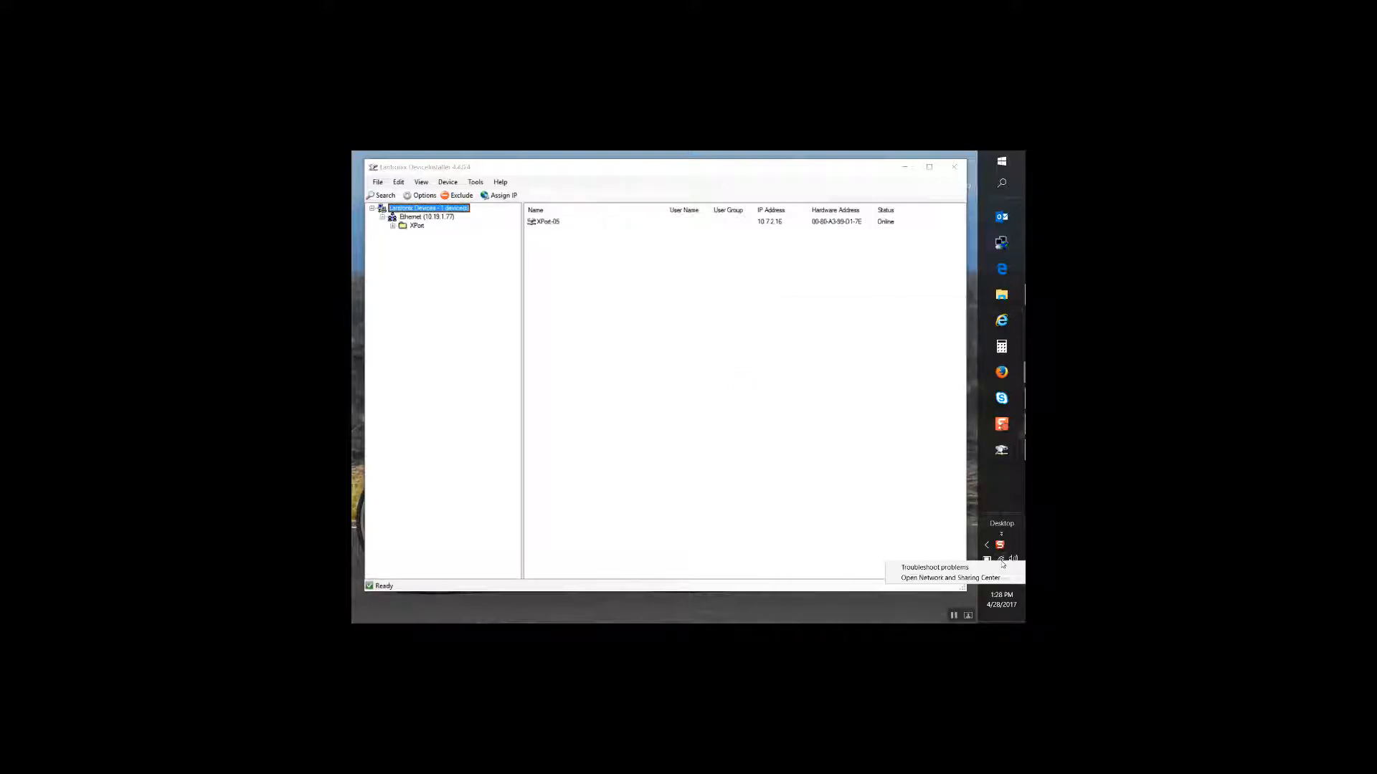
Reach the Ethernet connection's IPv4 settings through Network and Sharing Center
left_click(949, 577)
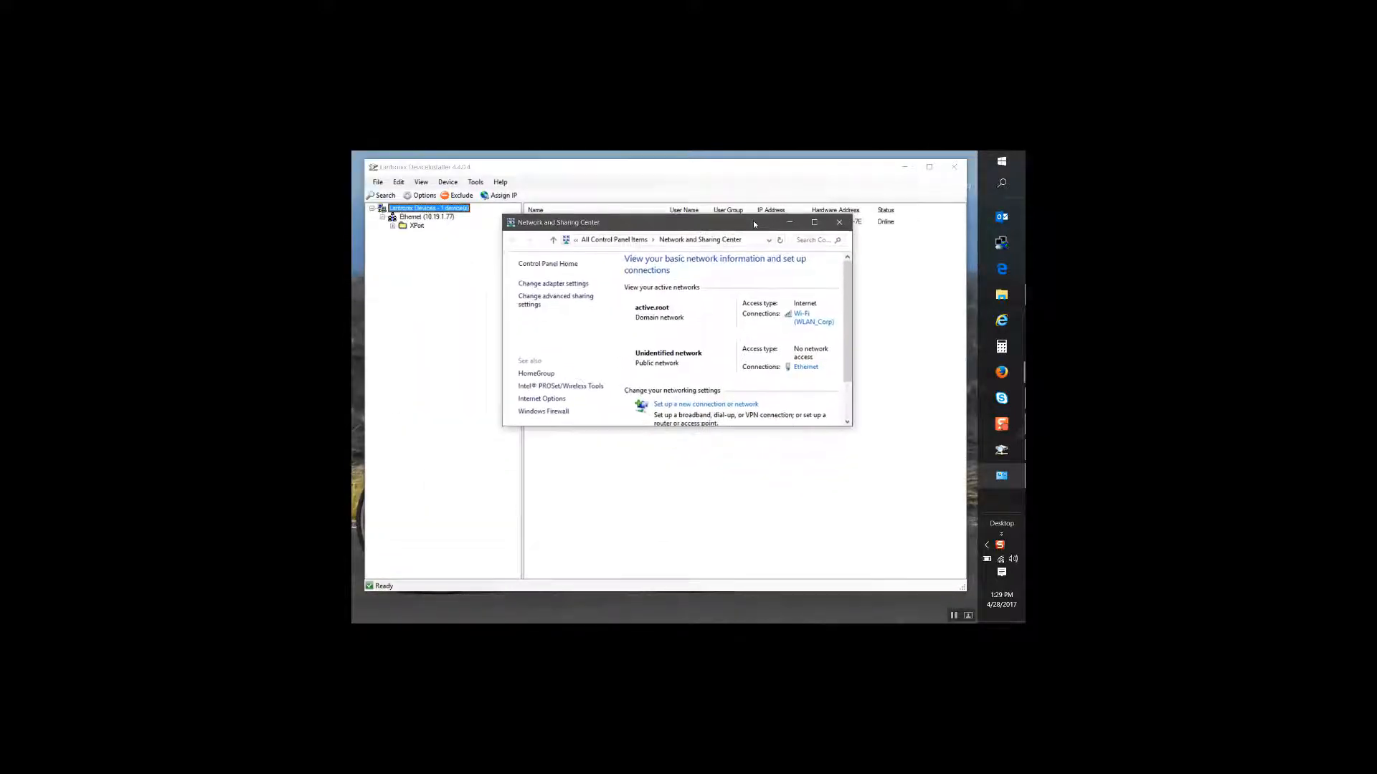
left_click(554, 283)
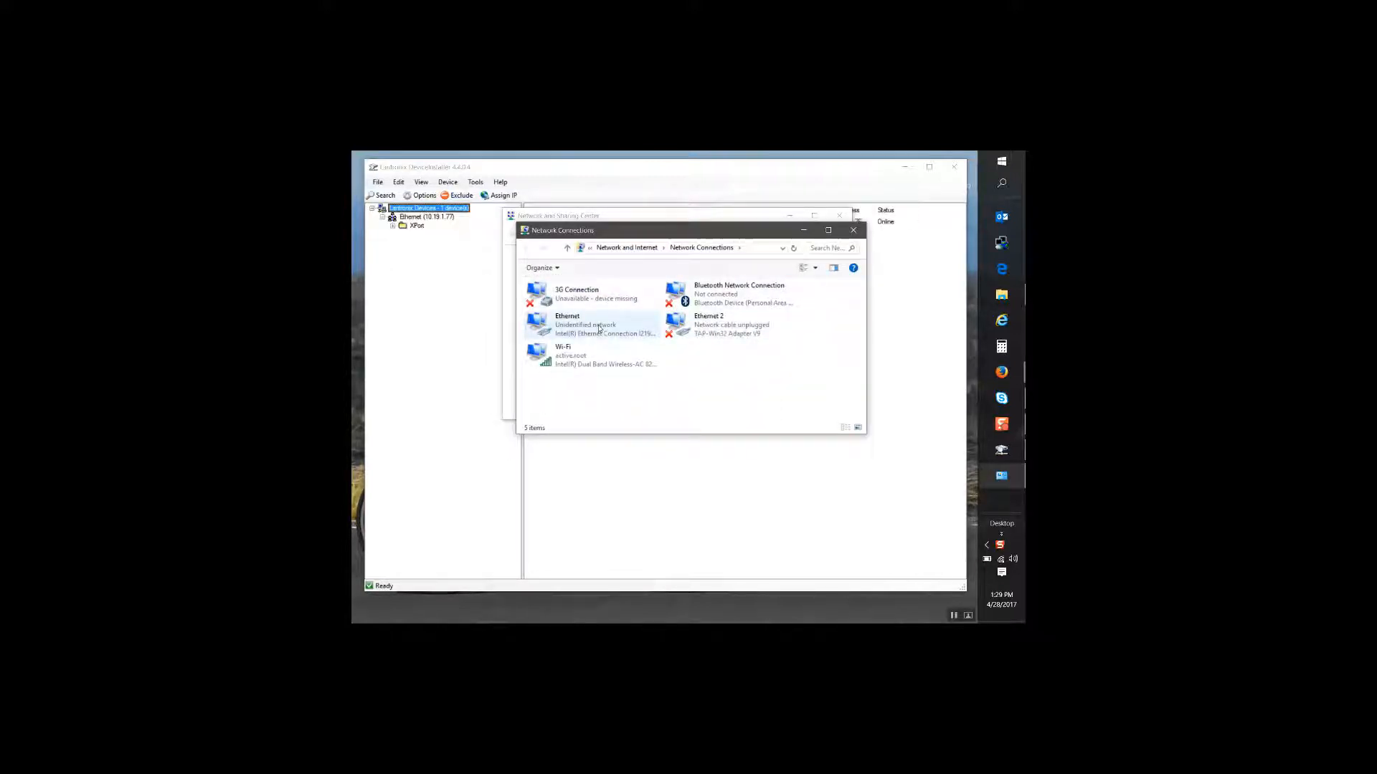
left_click(568, 325)
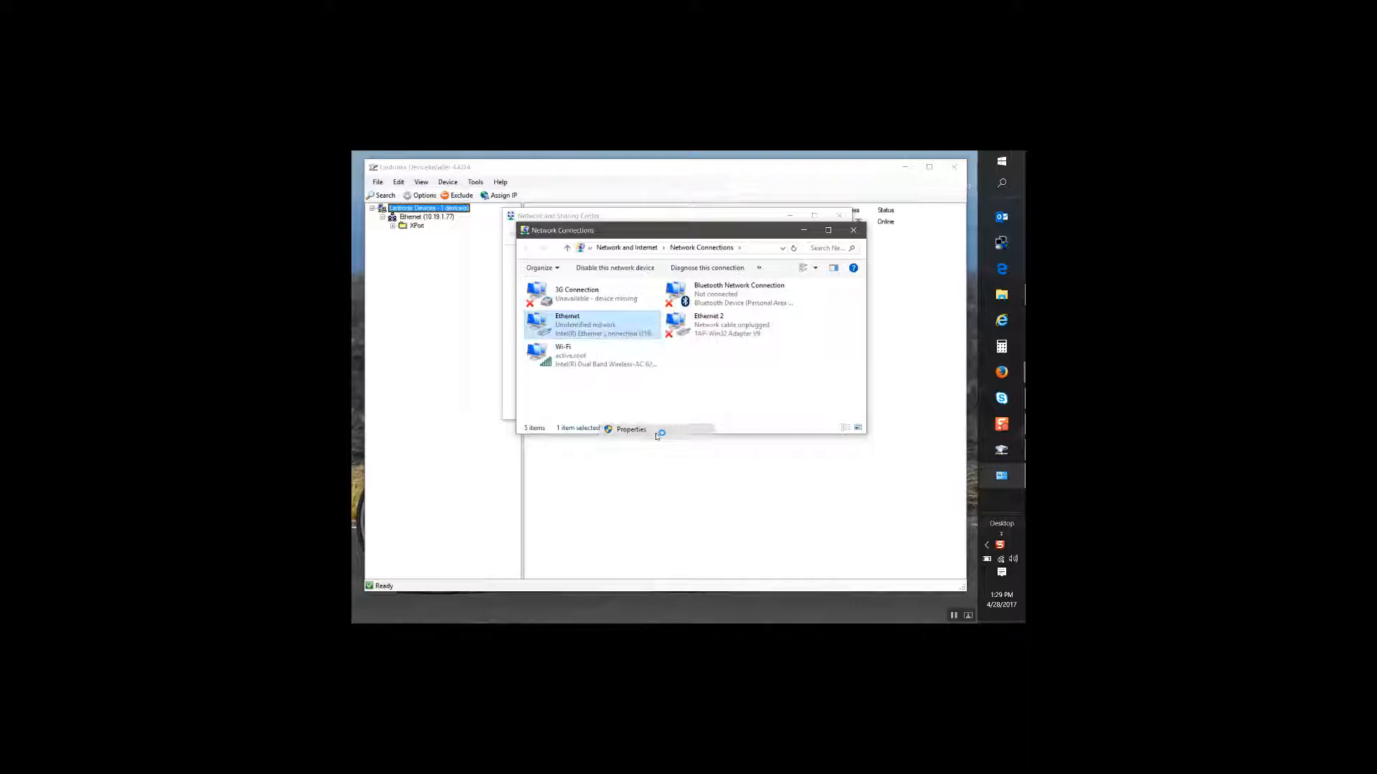
left_click(631, 428)
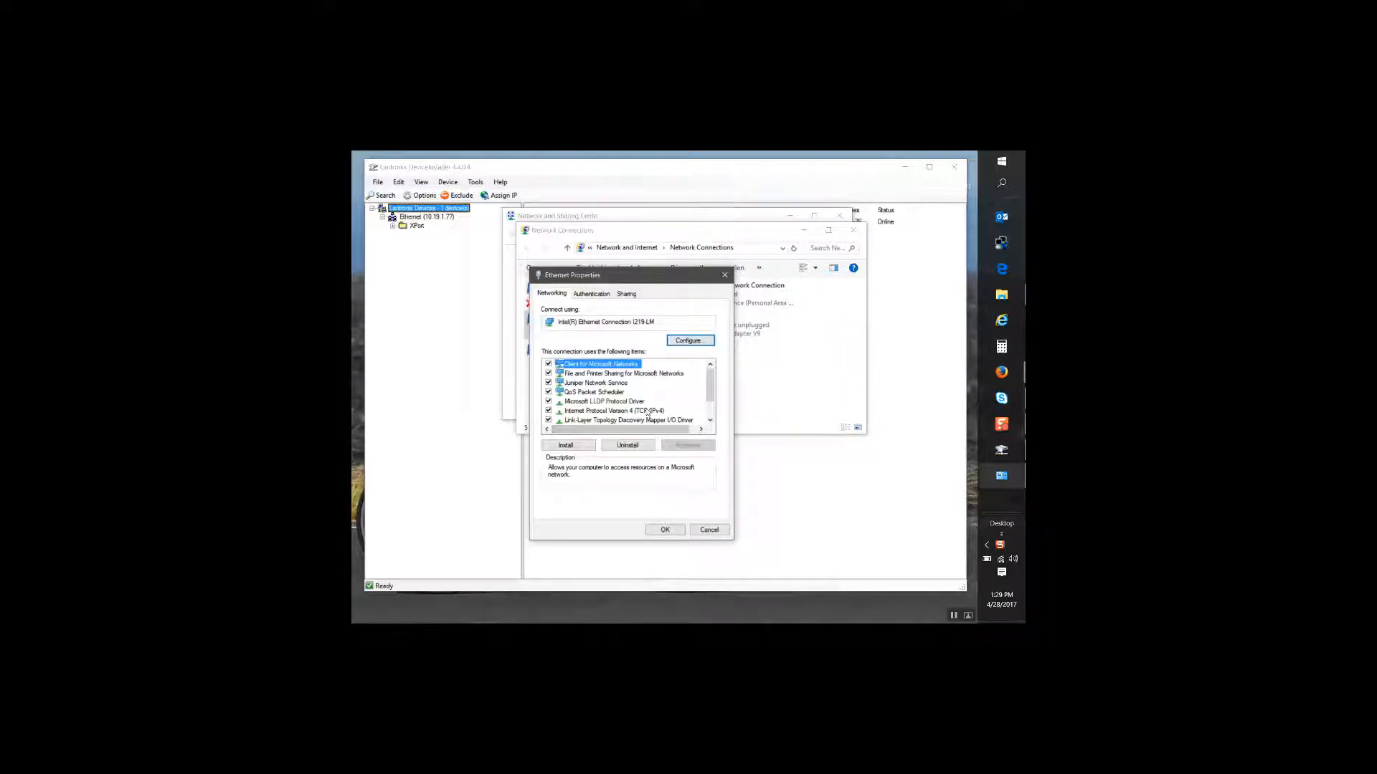
double_click(614, 412)
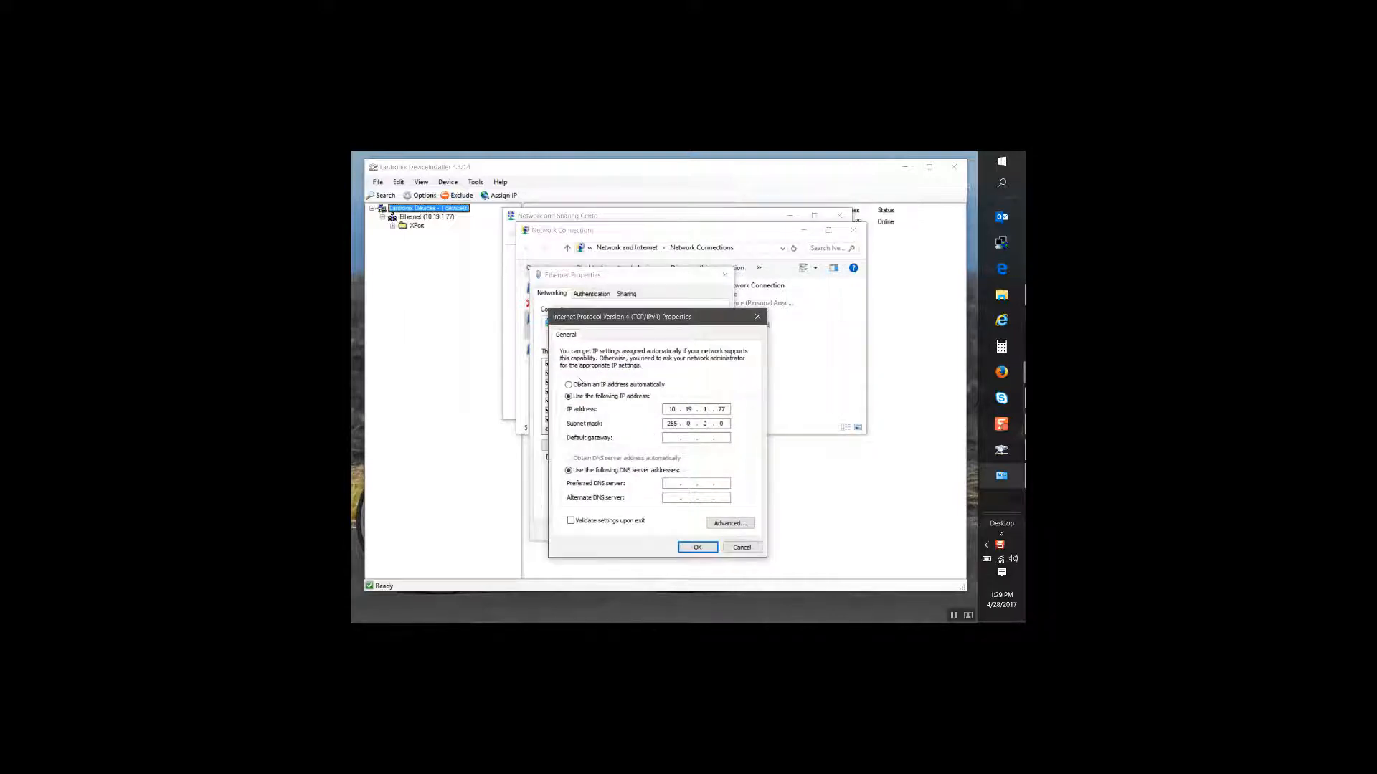
Return the Ethernet adapter to obtaining its IP address automatically and apply it
left_click(567, 384)
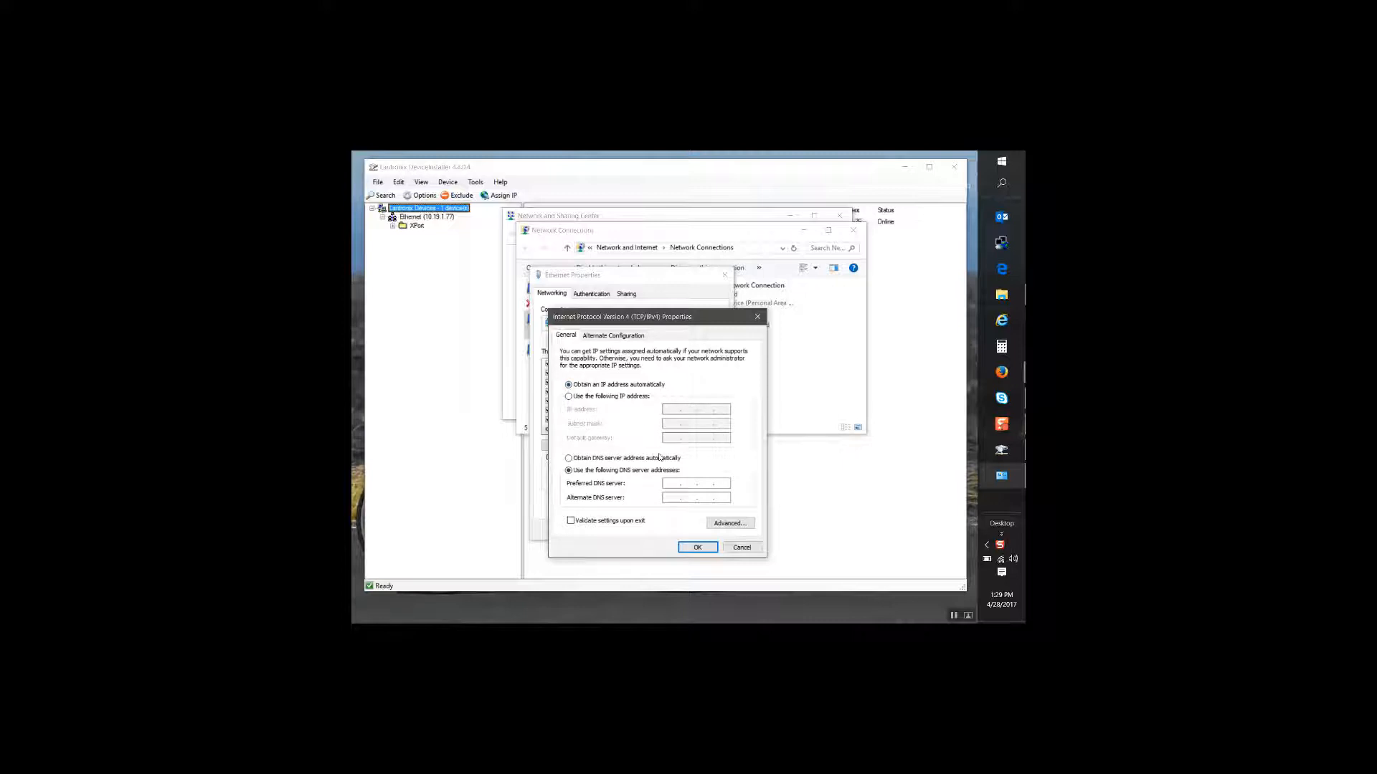
left_click(697, 546)
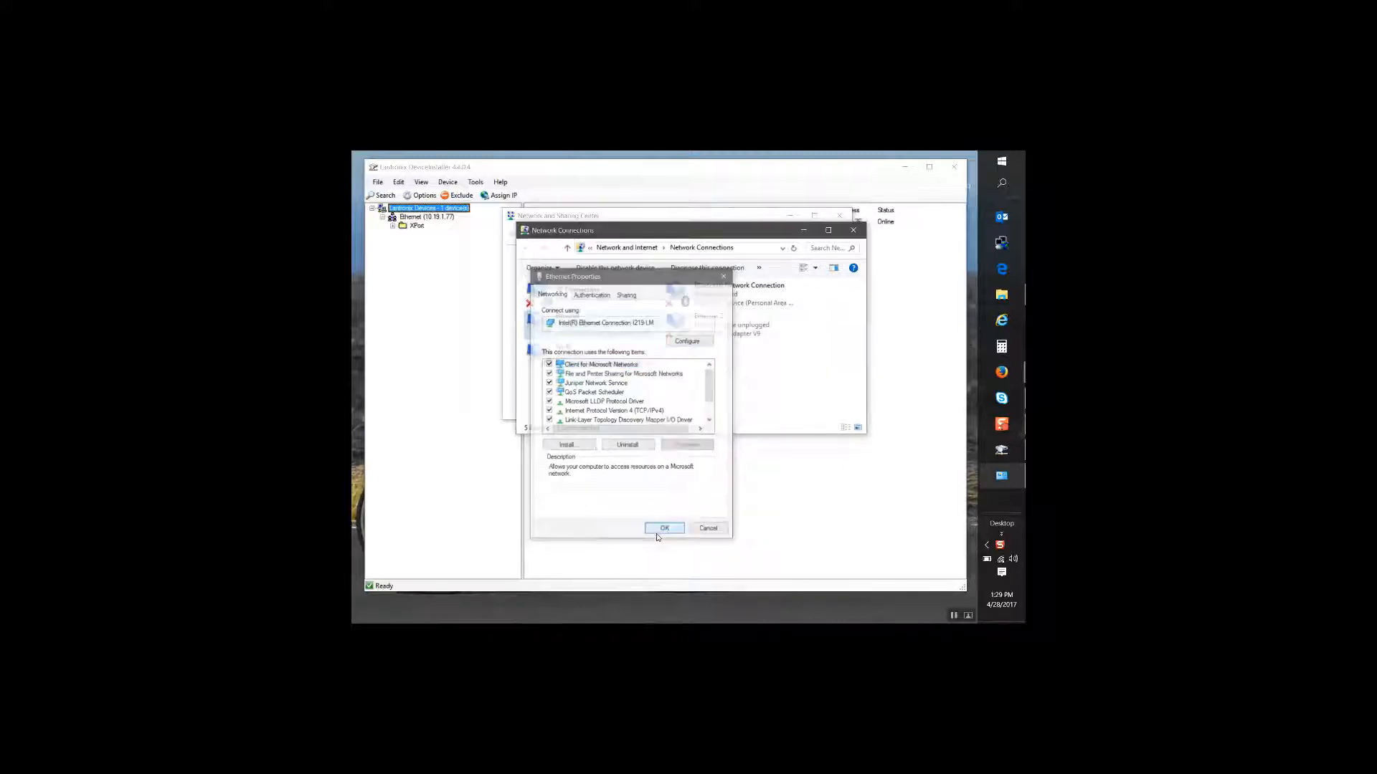
left_click(664, 528)
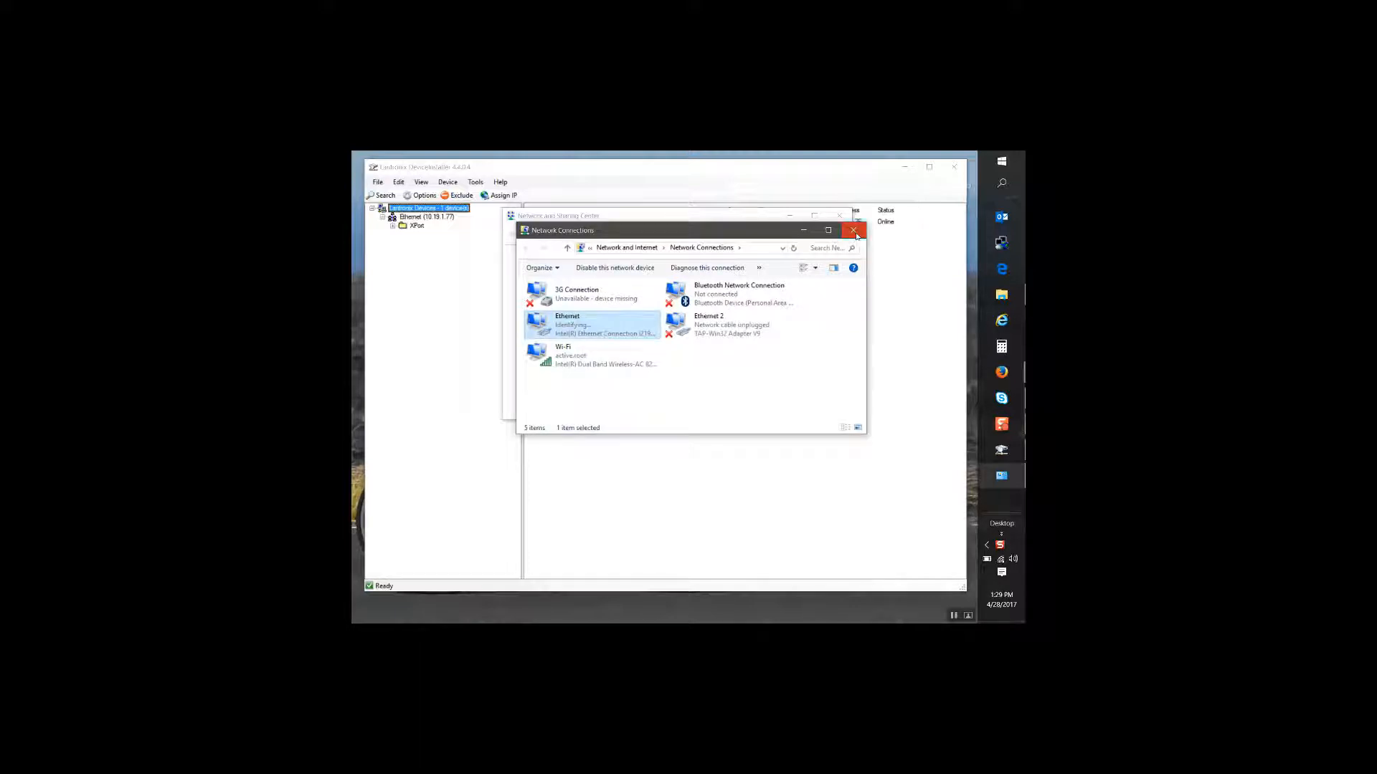
left_click(852, 230)
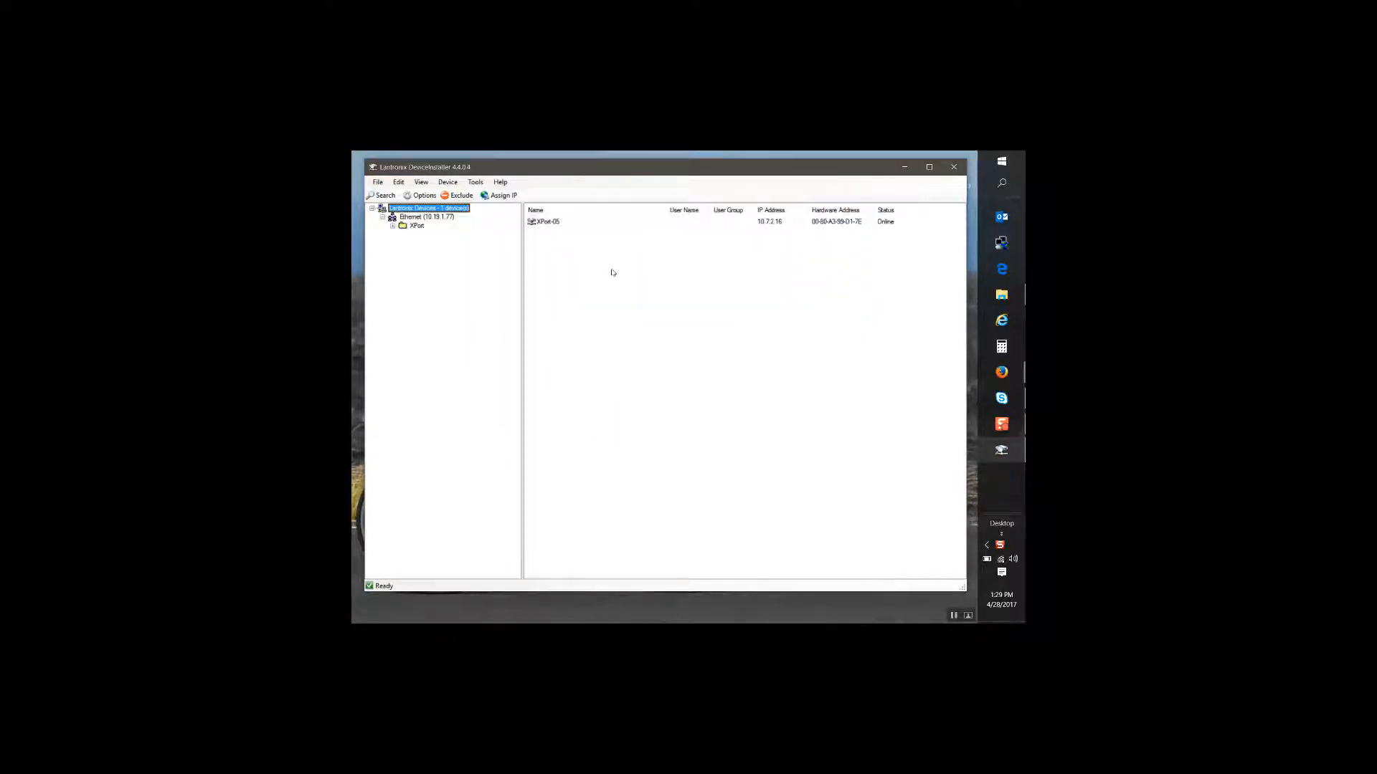
Rescan the network in DeviceInstaller so the WiPort reader appears, and start reassigning its IP
left_click(425, 217)
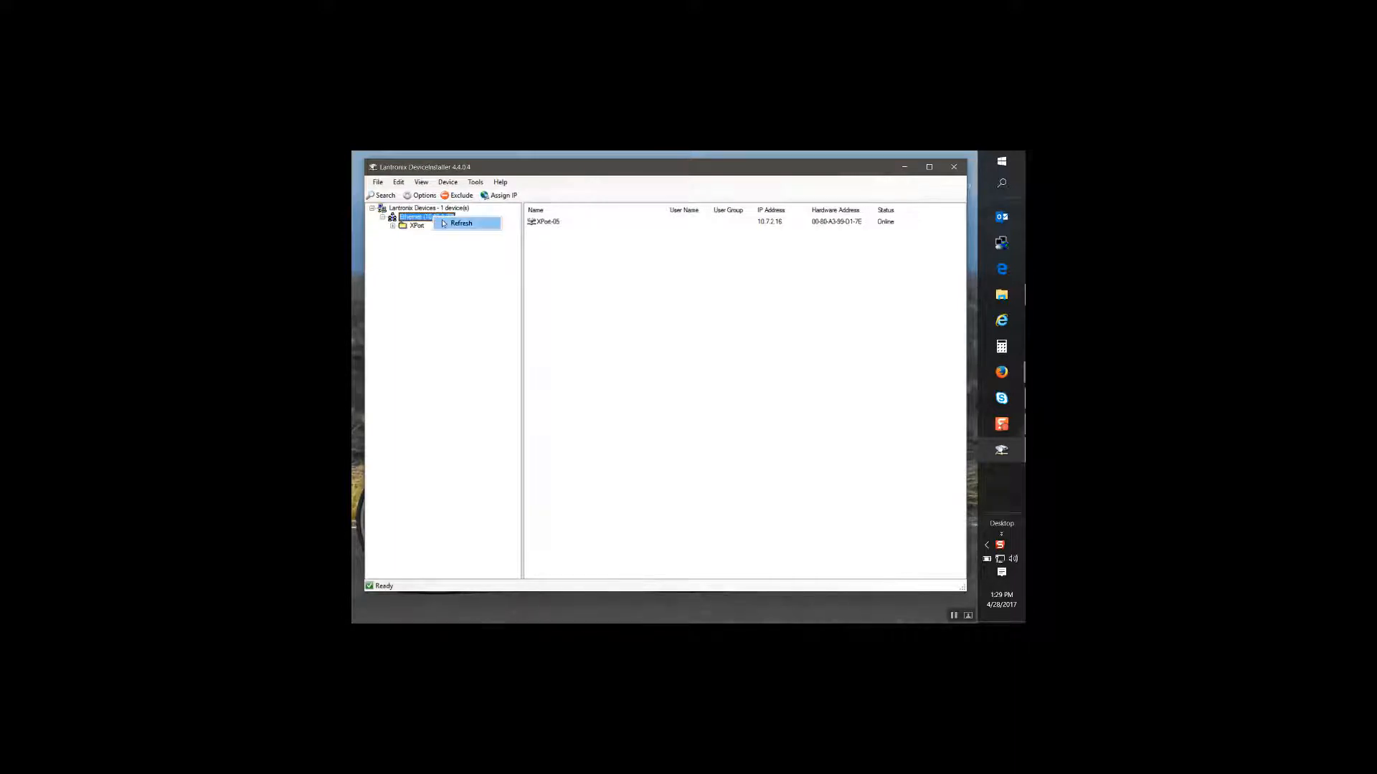
left_click(460, 223)
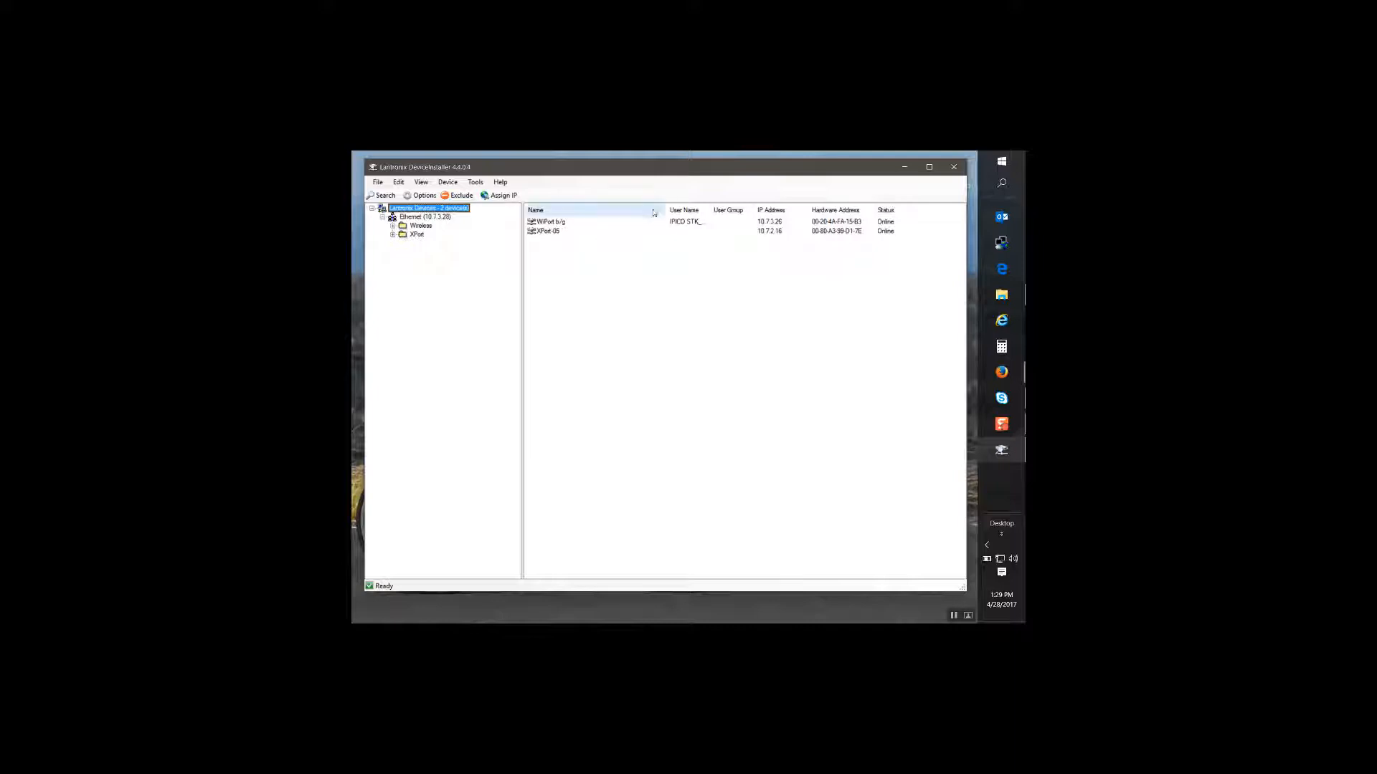
left_click(549, 221)
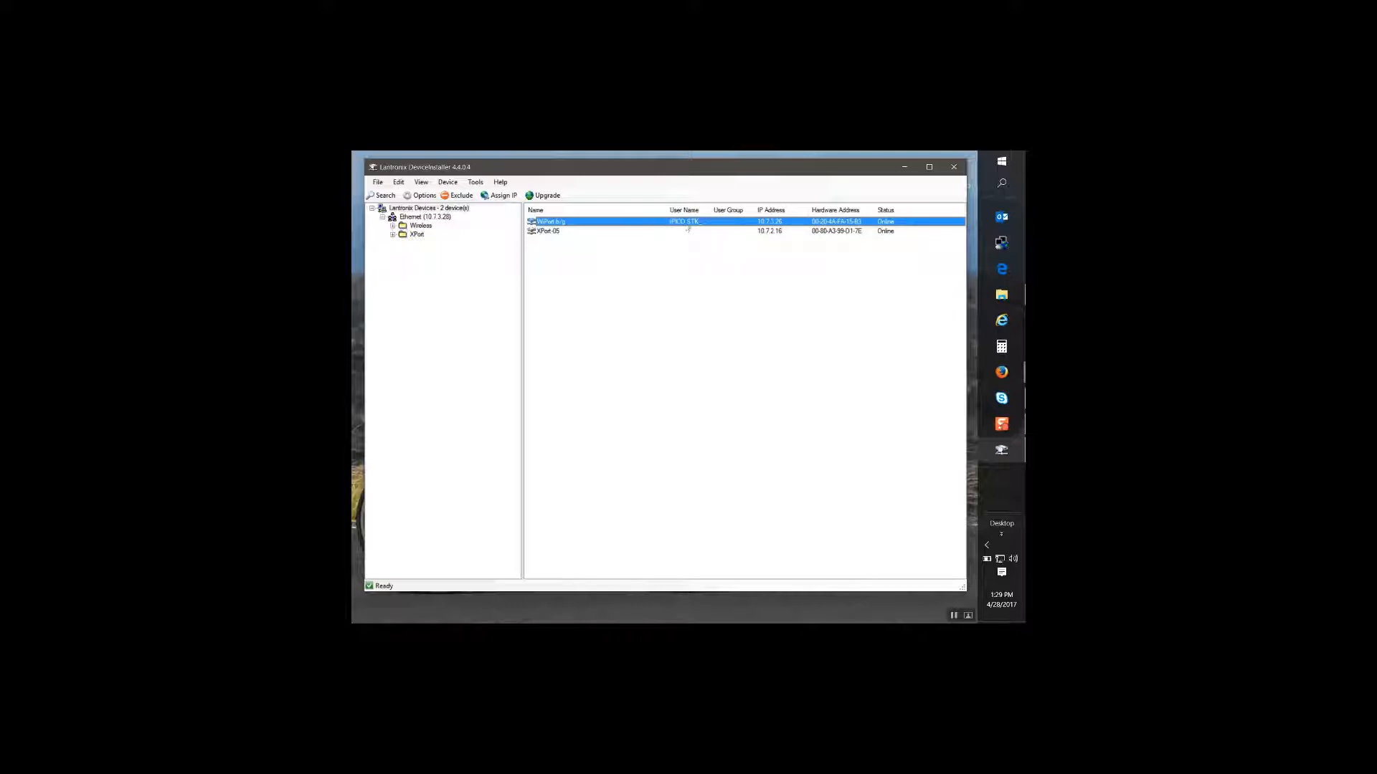
left_click(503, 195)
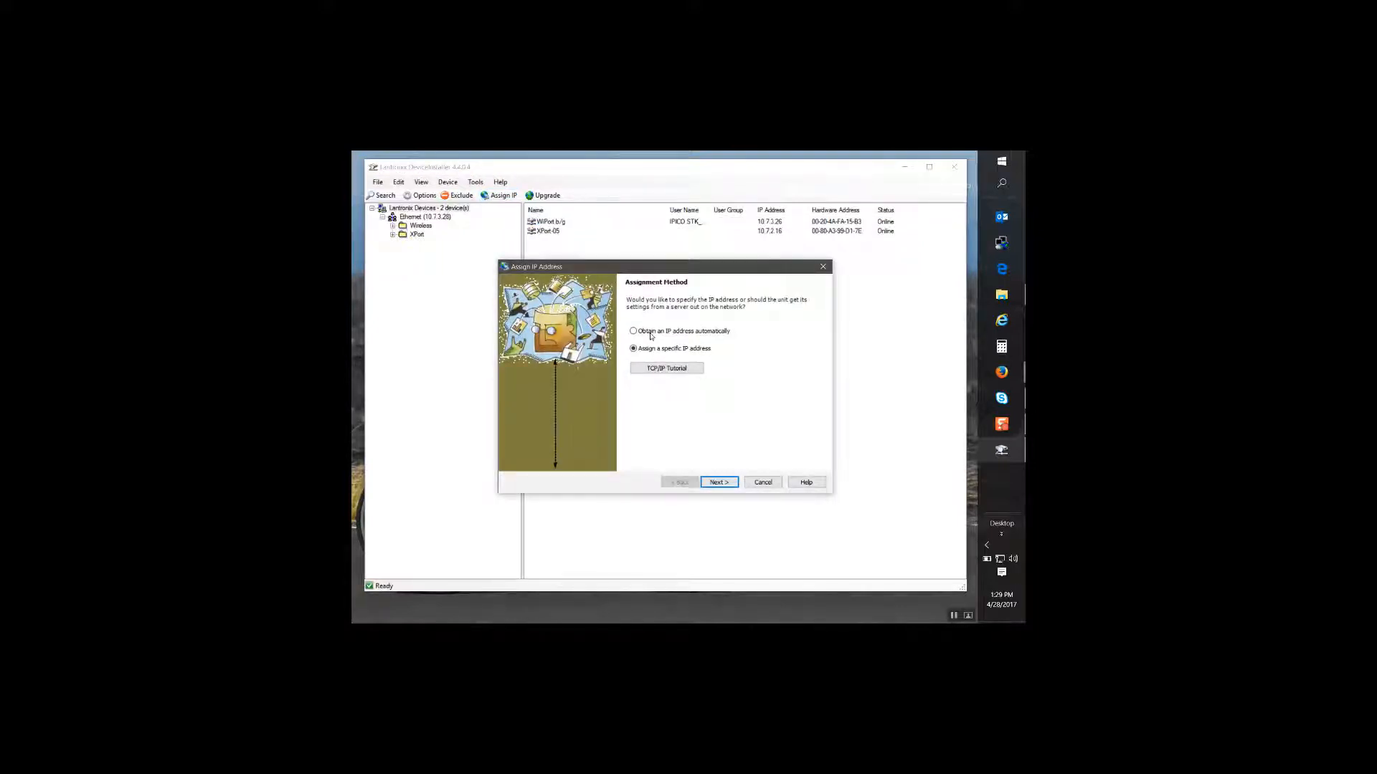
Assign the WiPort reader to obtain its IP address automatically and finish the wizard
left_click(632, 331)
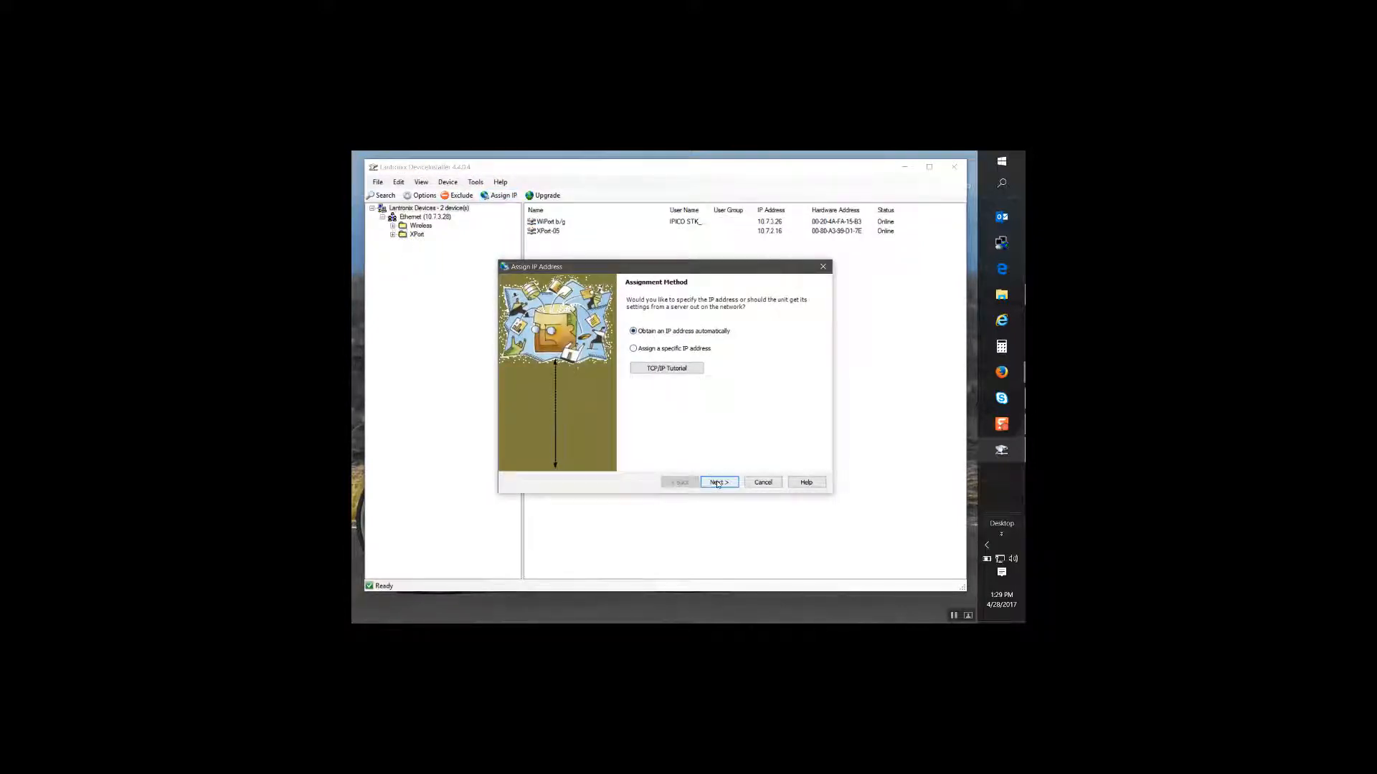
left_click(718, 482)
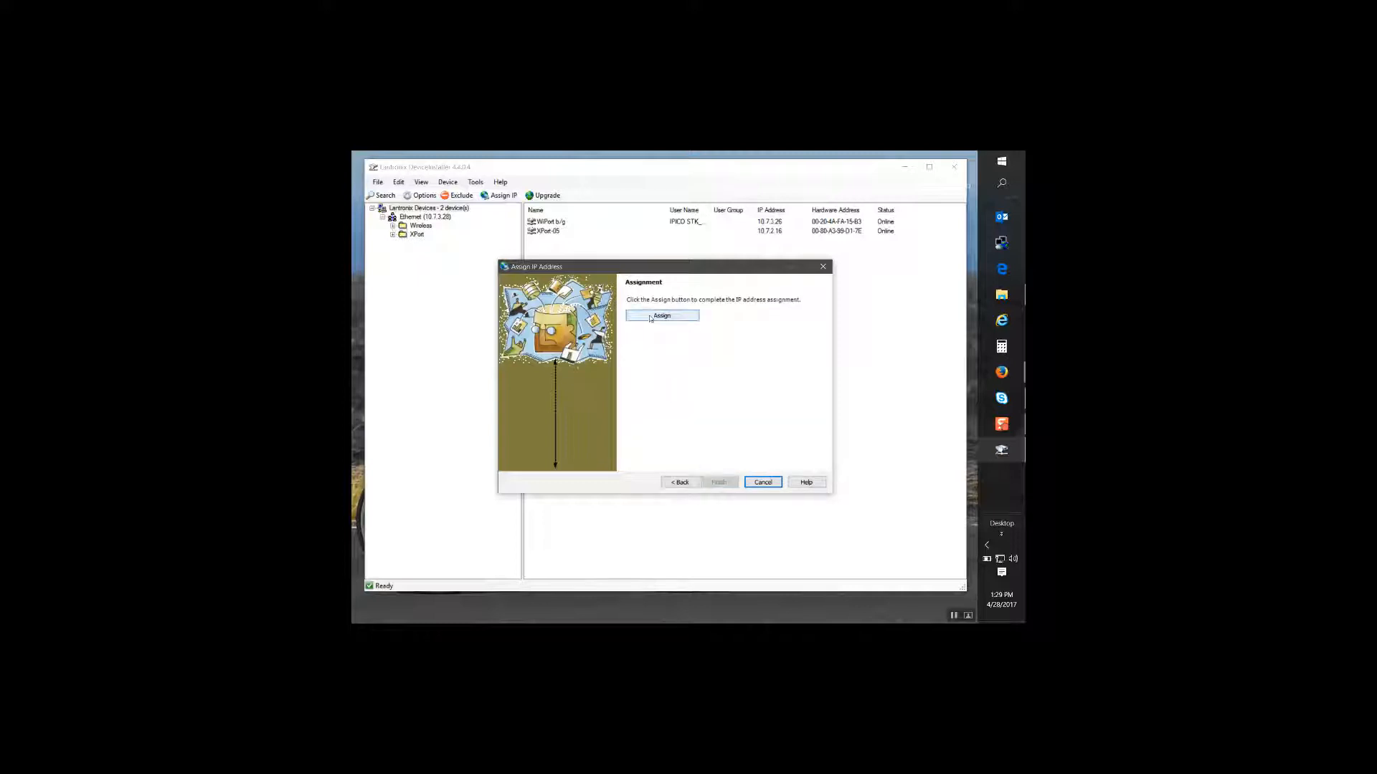
left_click(662, 315)
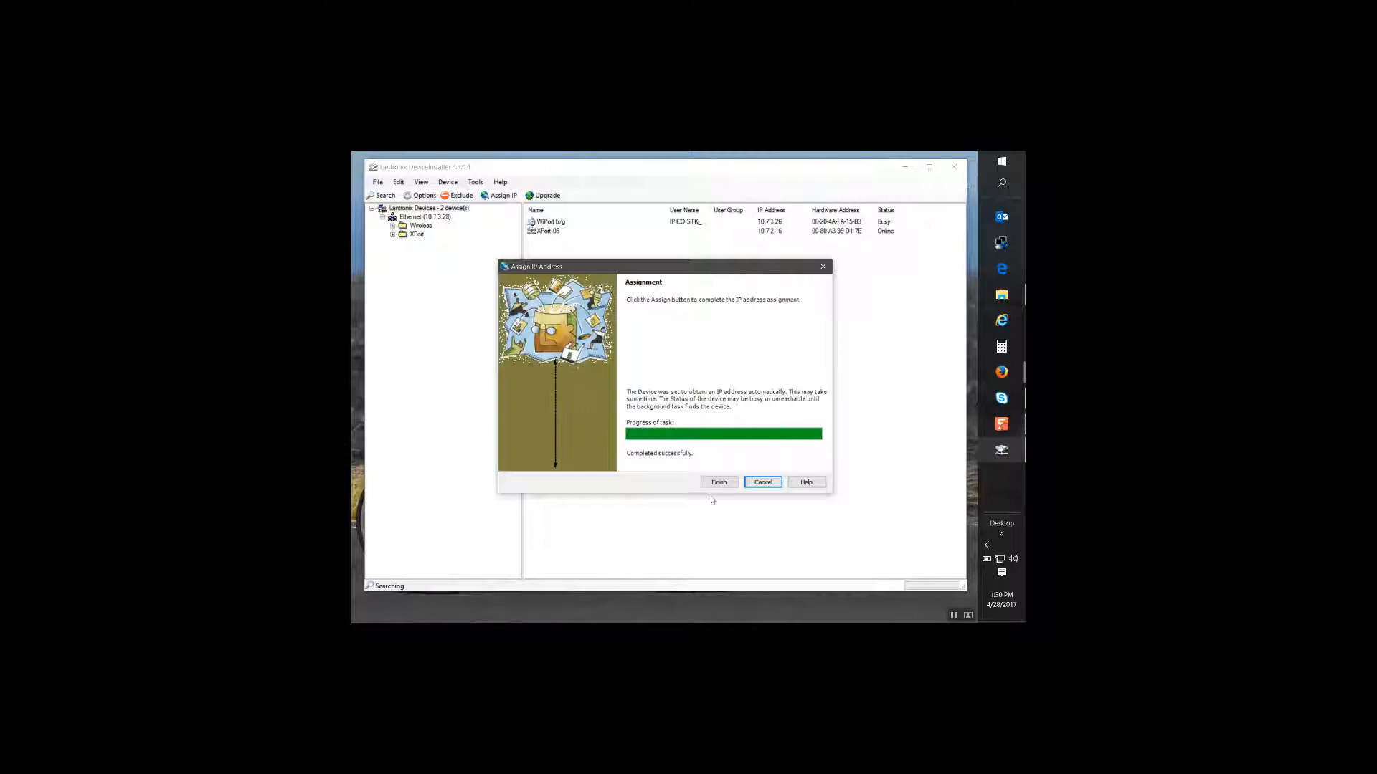
left_click(719, 482)
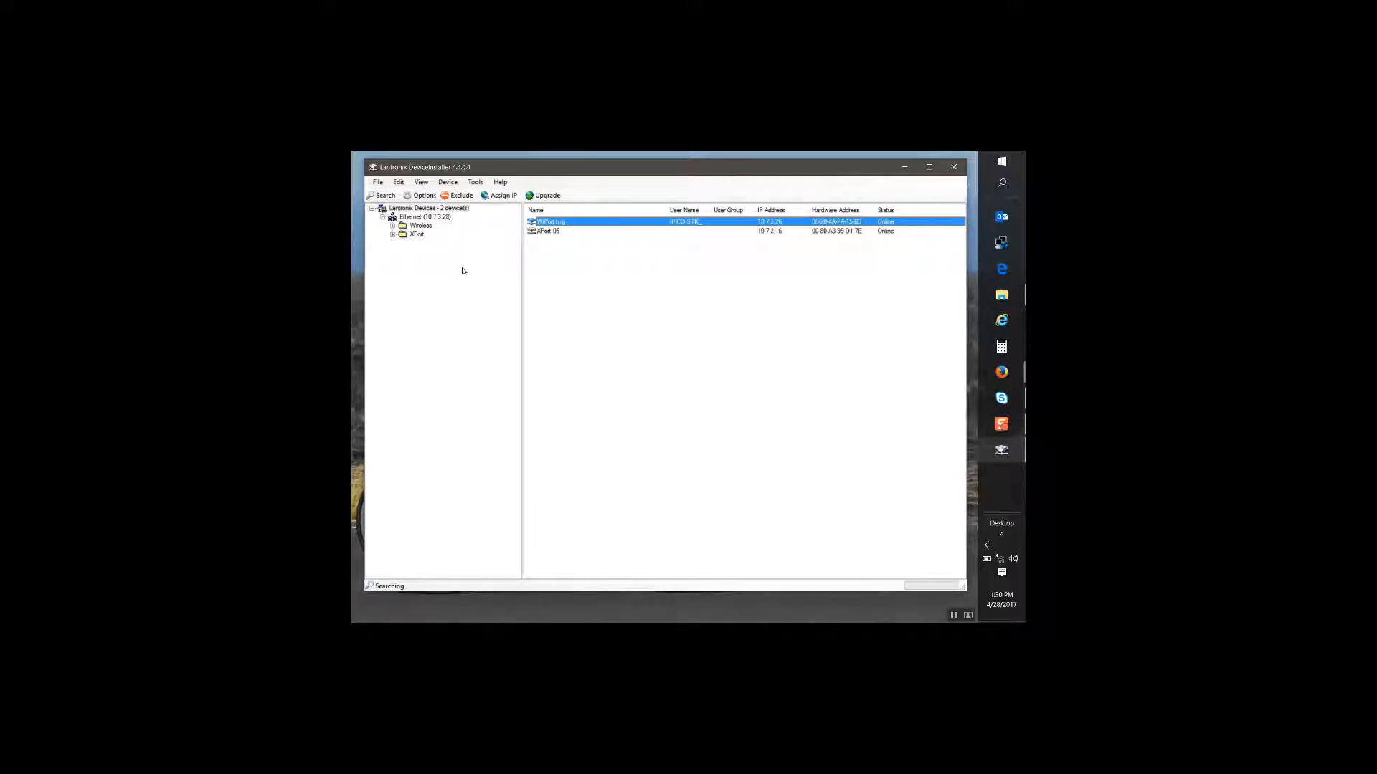
mouse_move(456, 275)
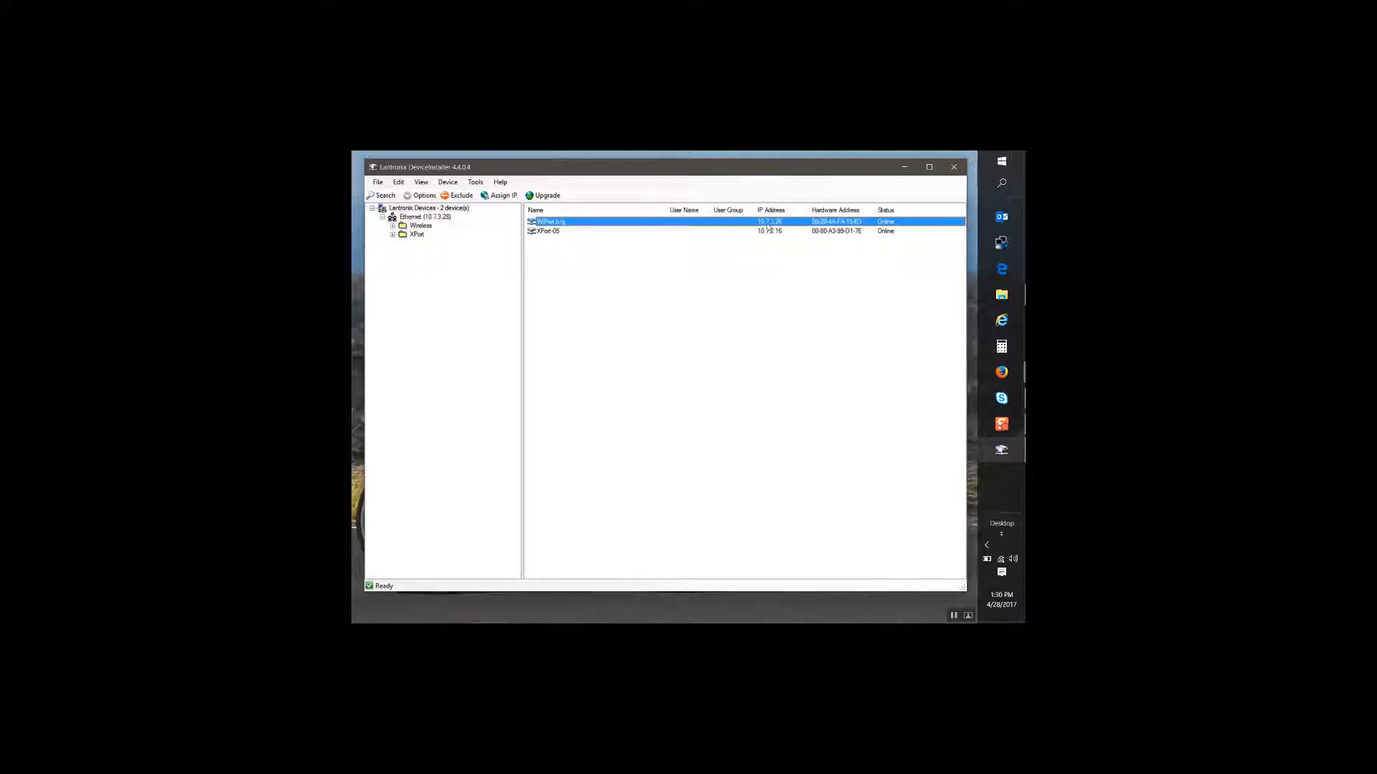
Show the Wireless device group, listing the WiPort online at 10.7.3.26
left_click(420, 225)
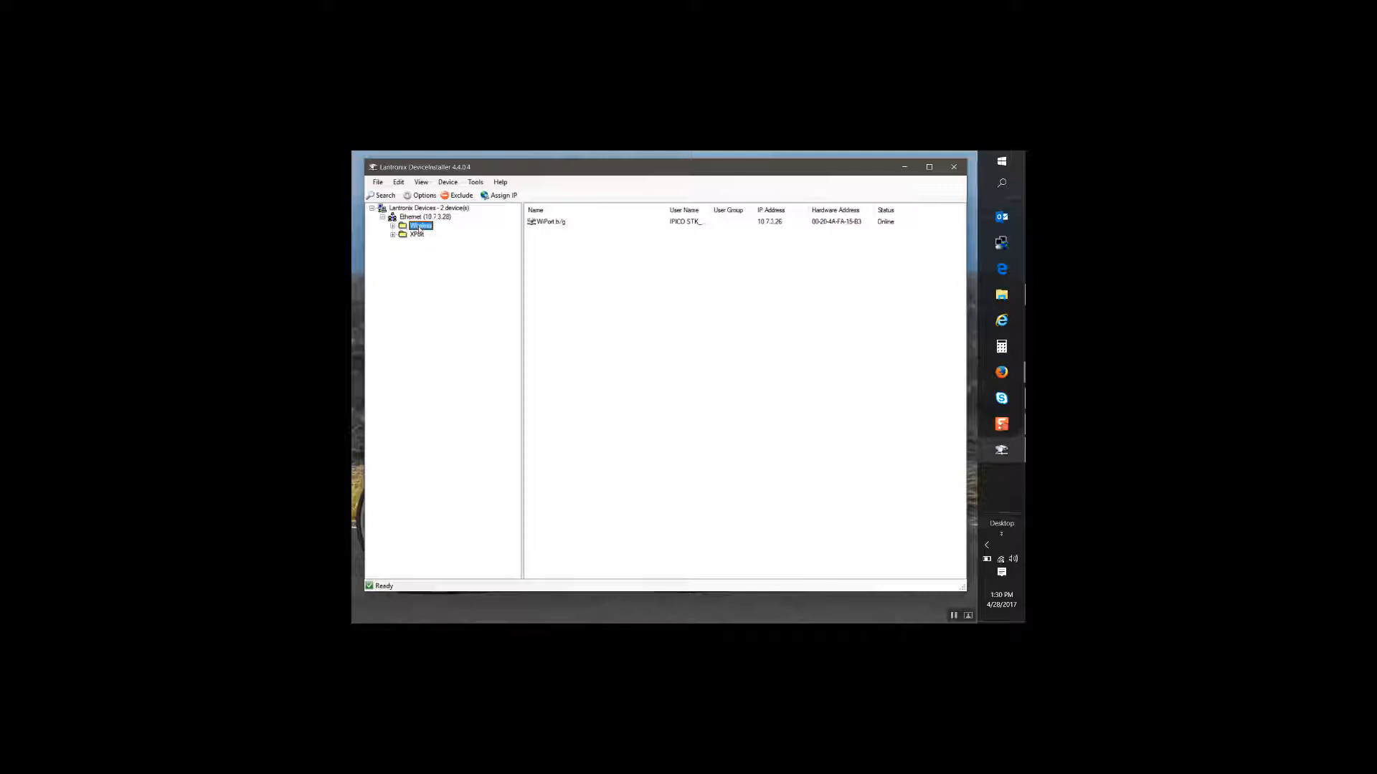
mouse_move(766, 248)
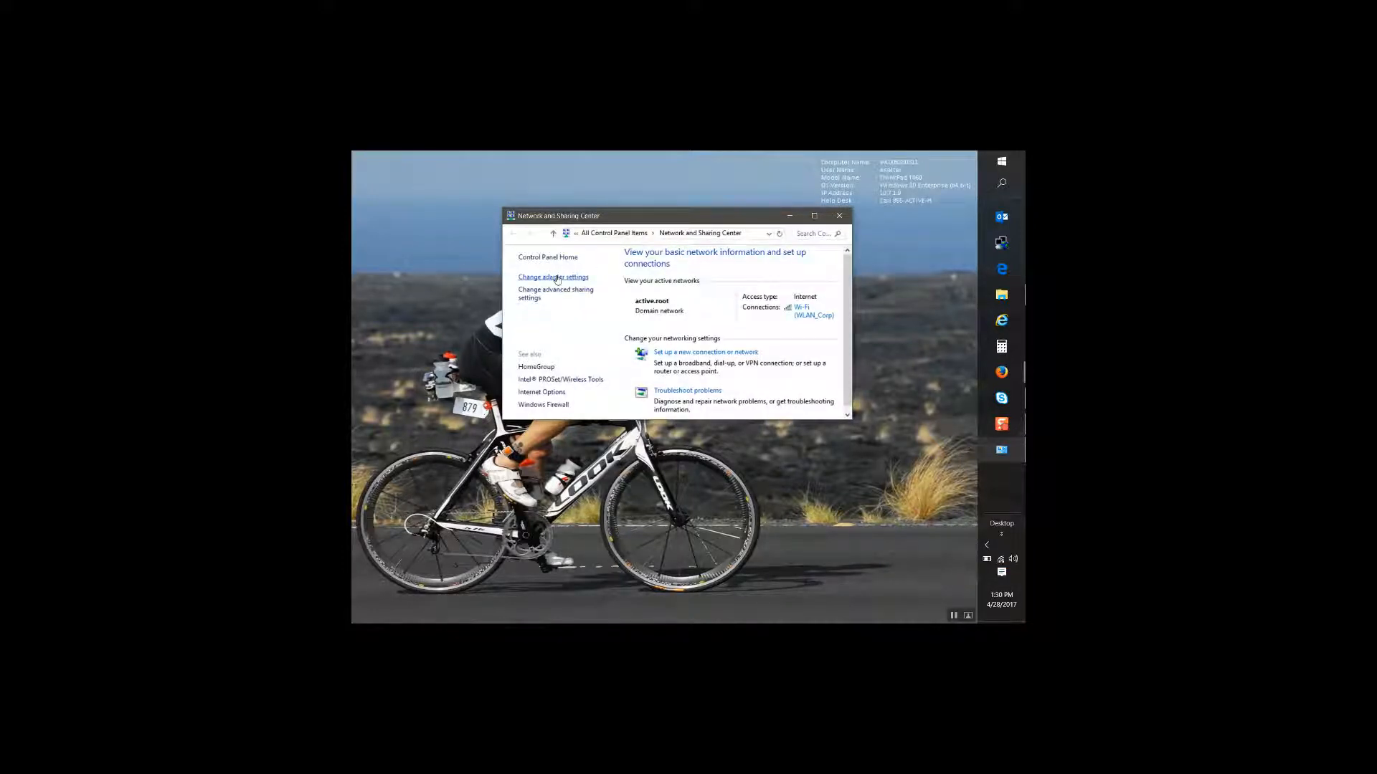
View the network adapters list and check the Ethernet connection's status
left_click(553, 276)
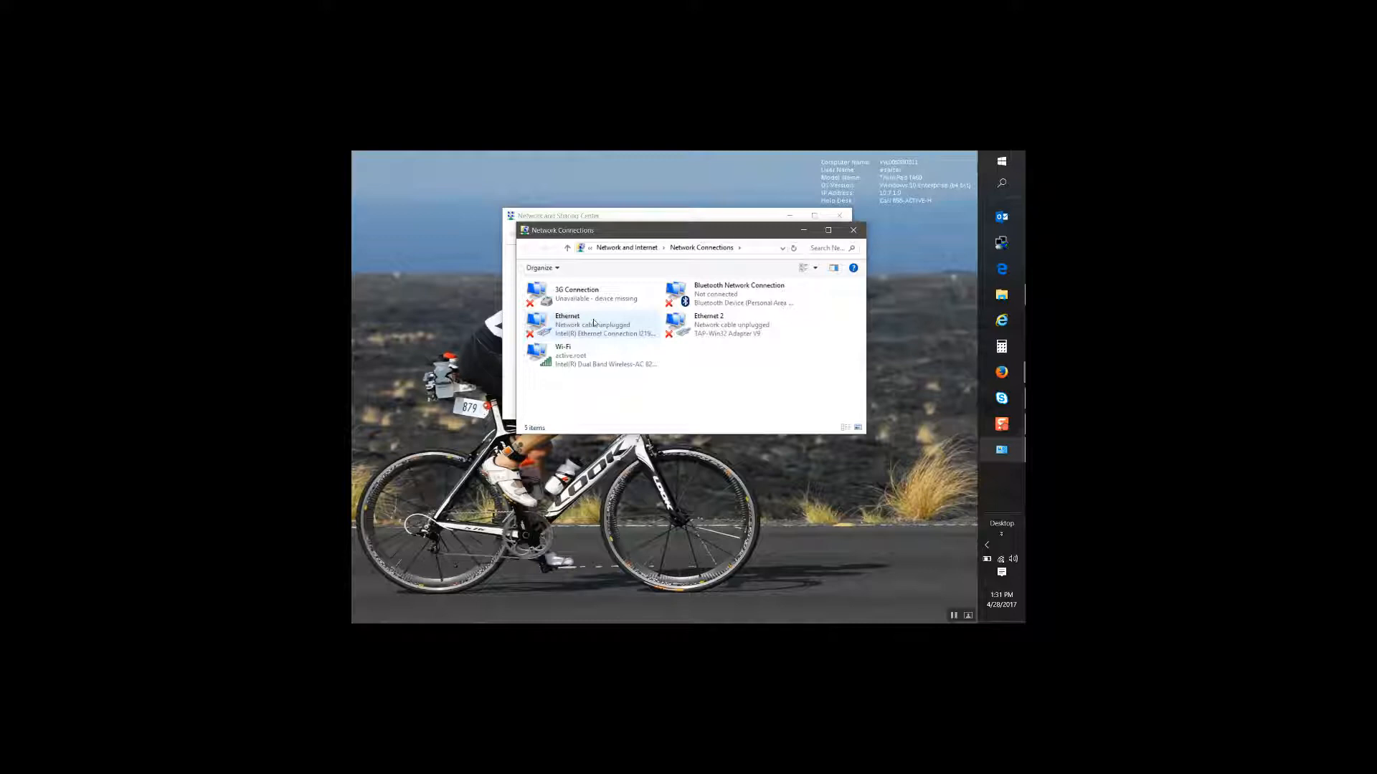
left_click(732, 325)
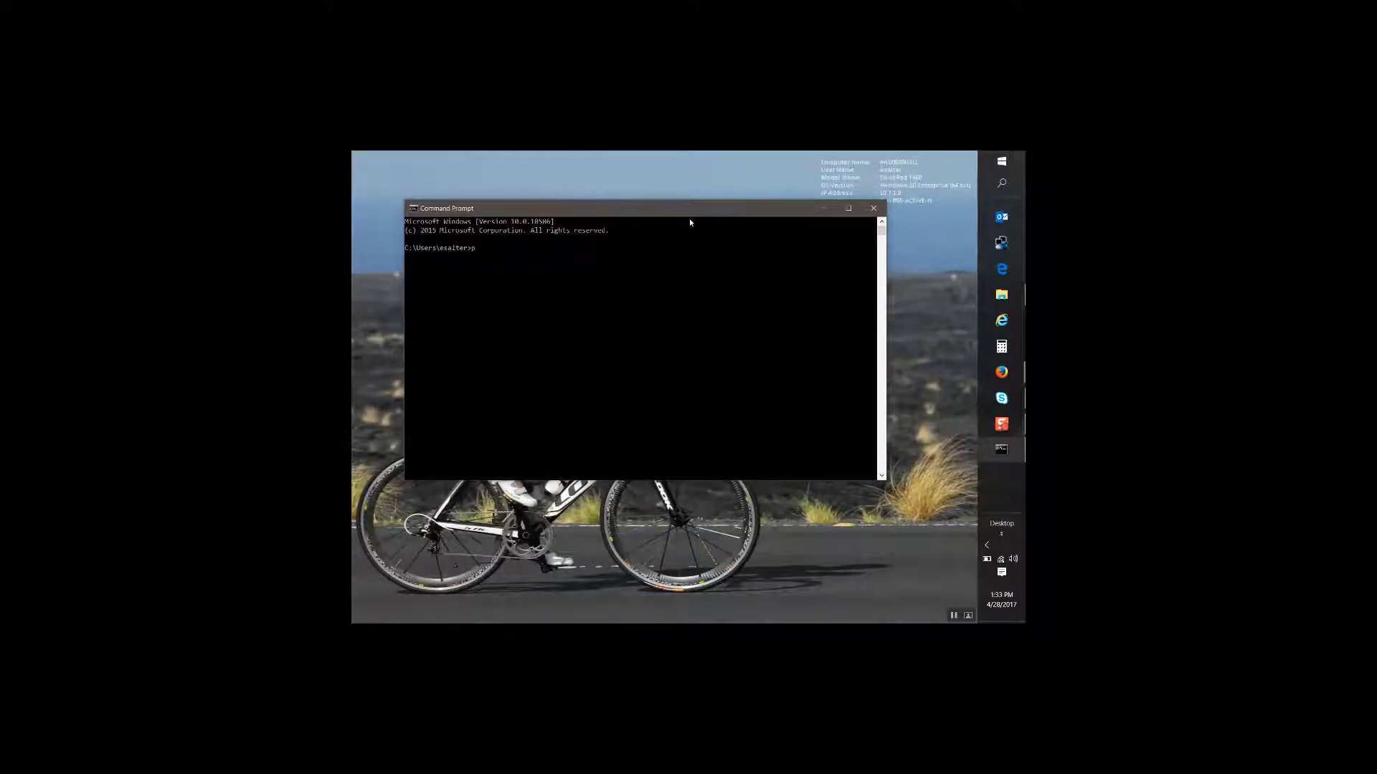
Ping the reader's new IP address from Command Prompt
type("ing")
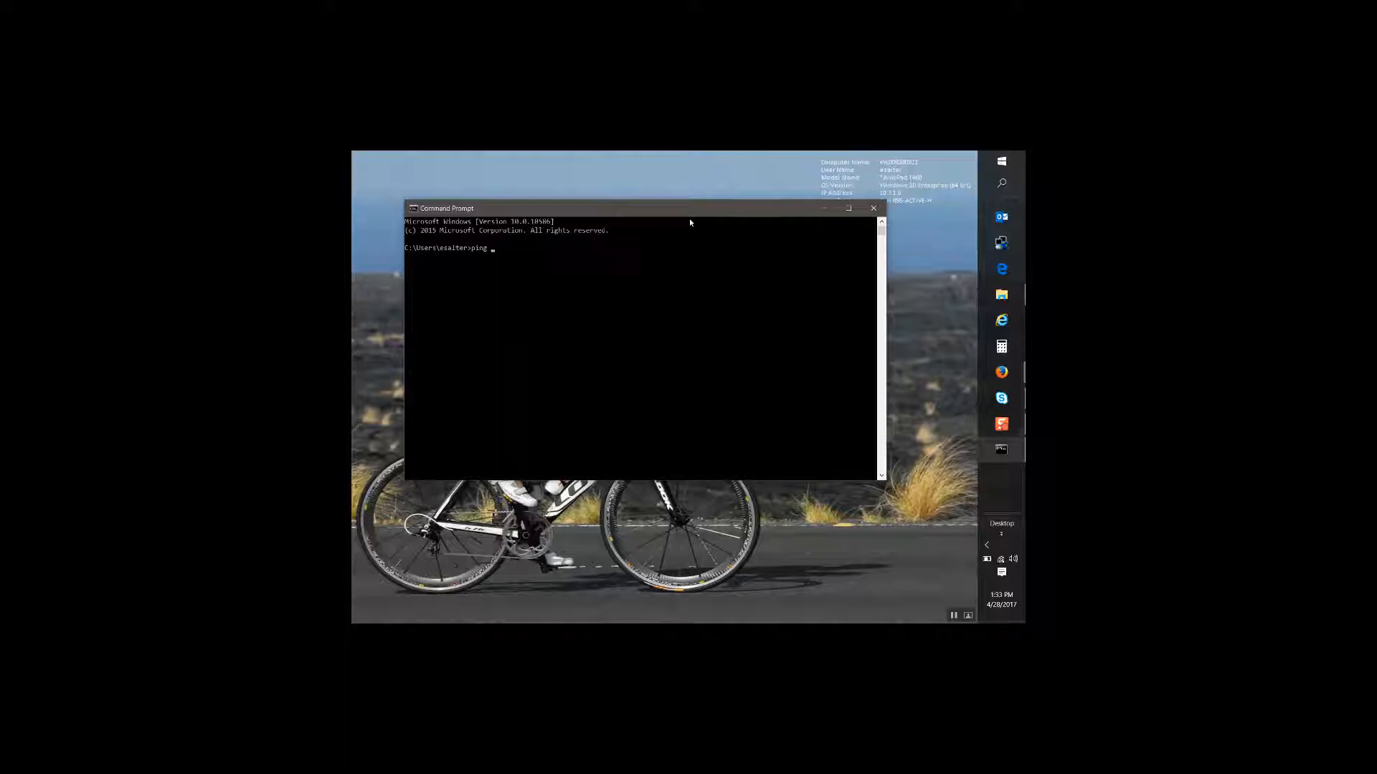
type("10.")
type("dash")
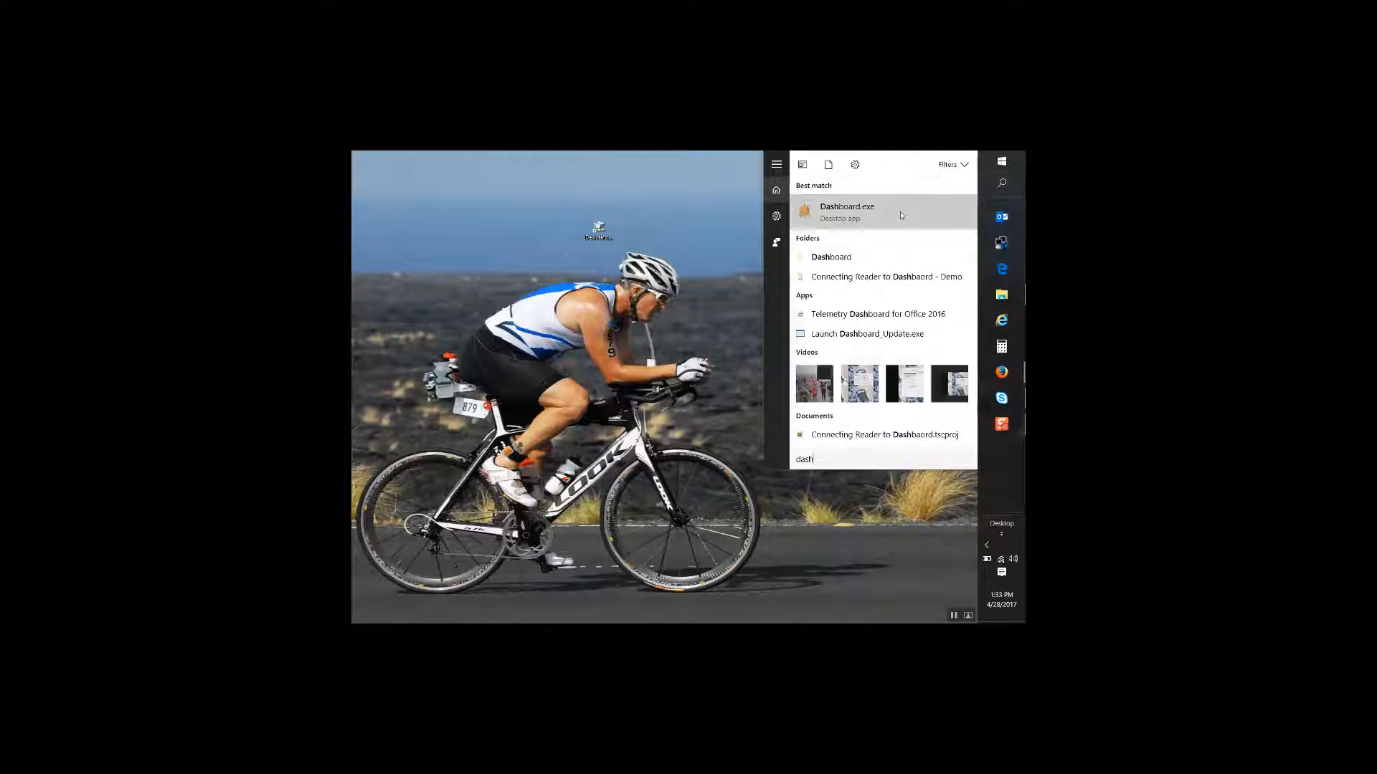
Launch Dashboard and connect to the Lite reader at 10.7.3.26
left_click(846, 206)
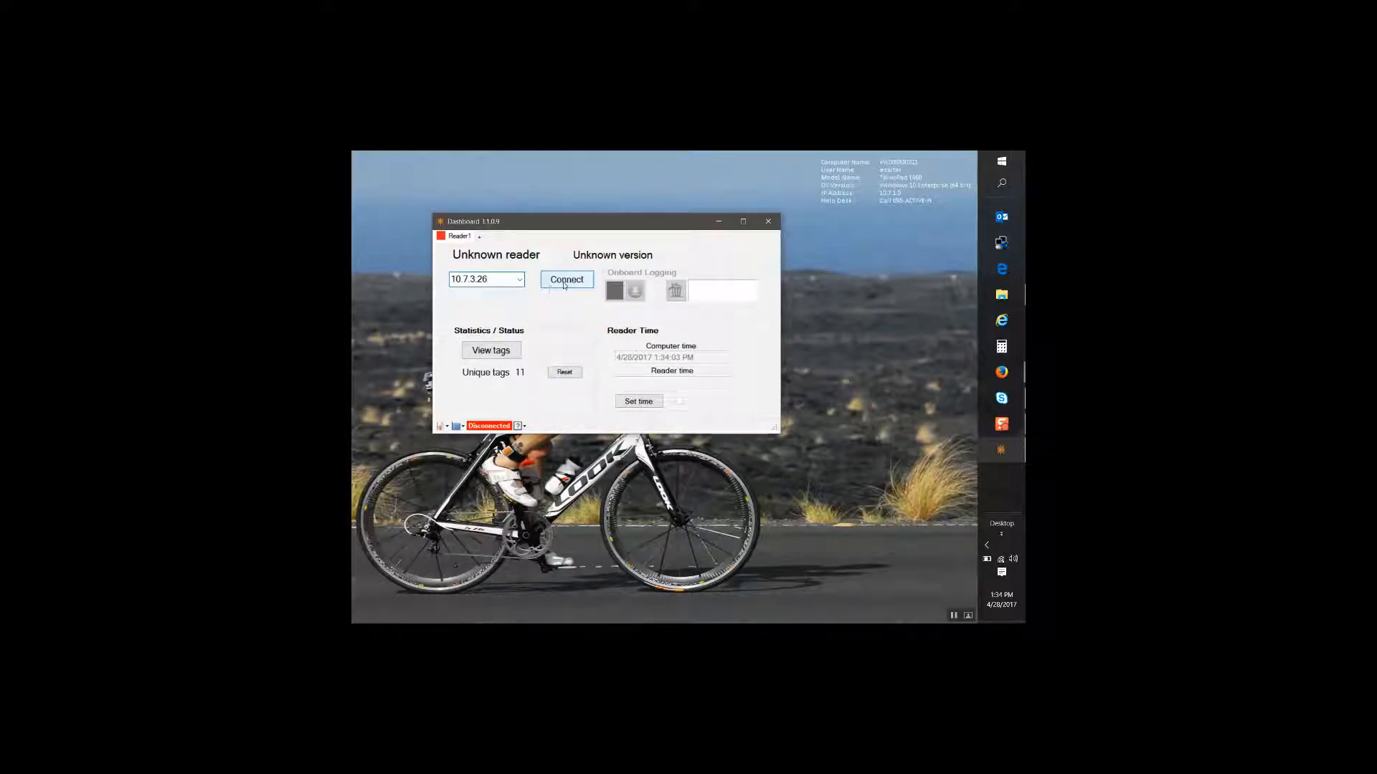
left_click(566, 279)
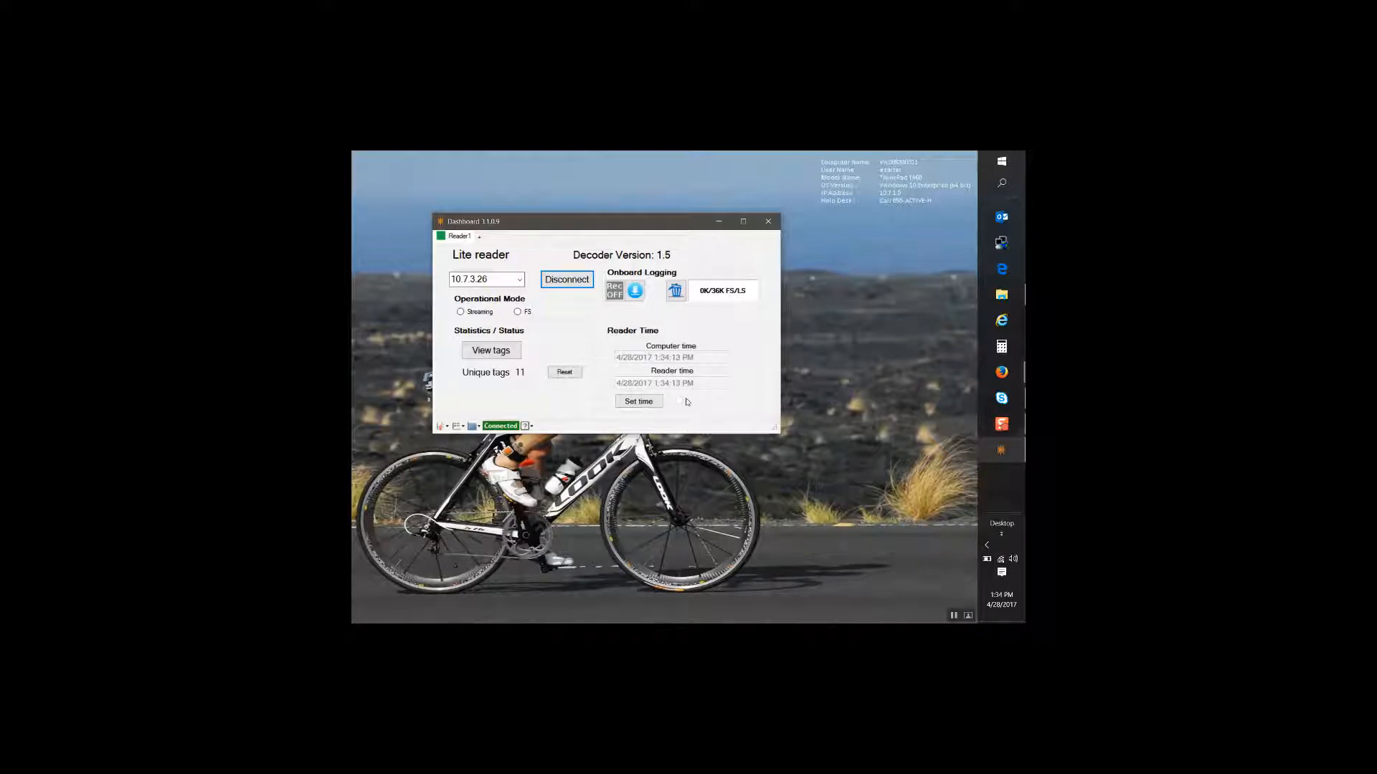
Set the reader's clock to match the computer time
left_click(638, 401)
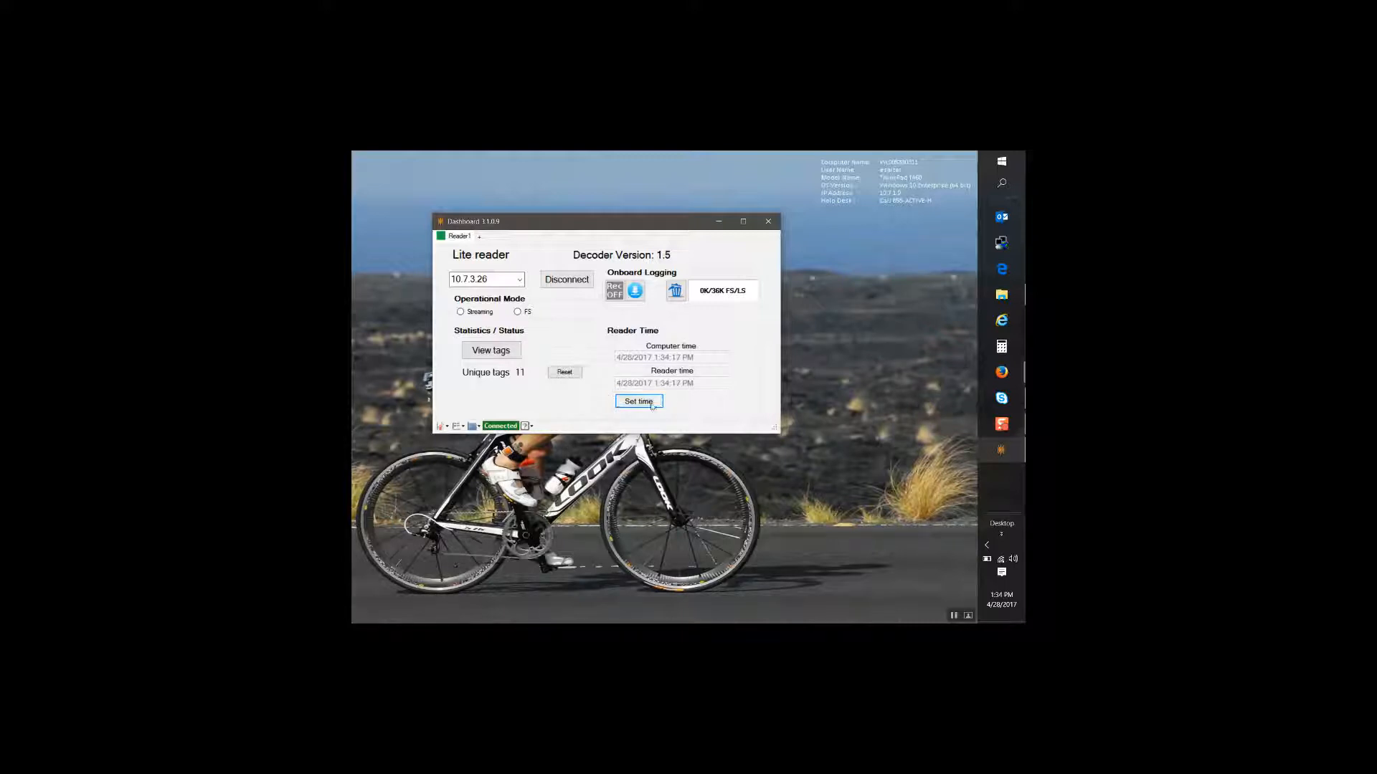
left_click(638, 401)
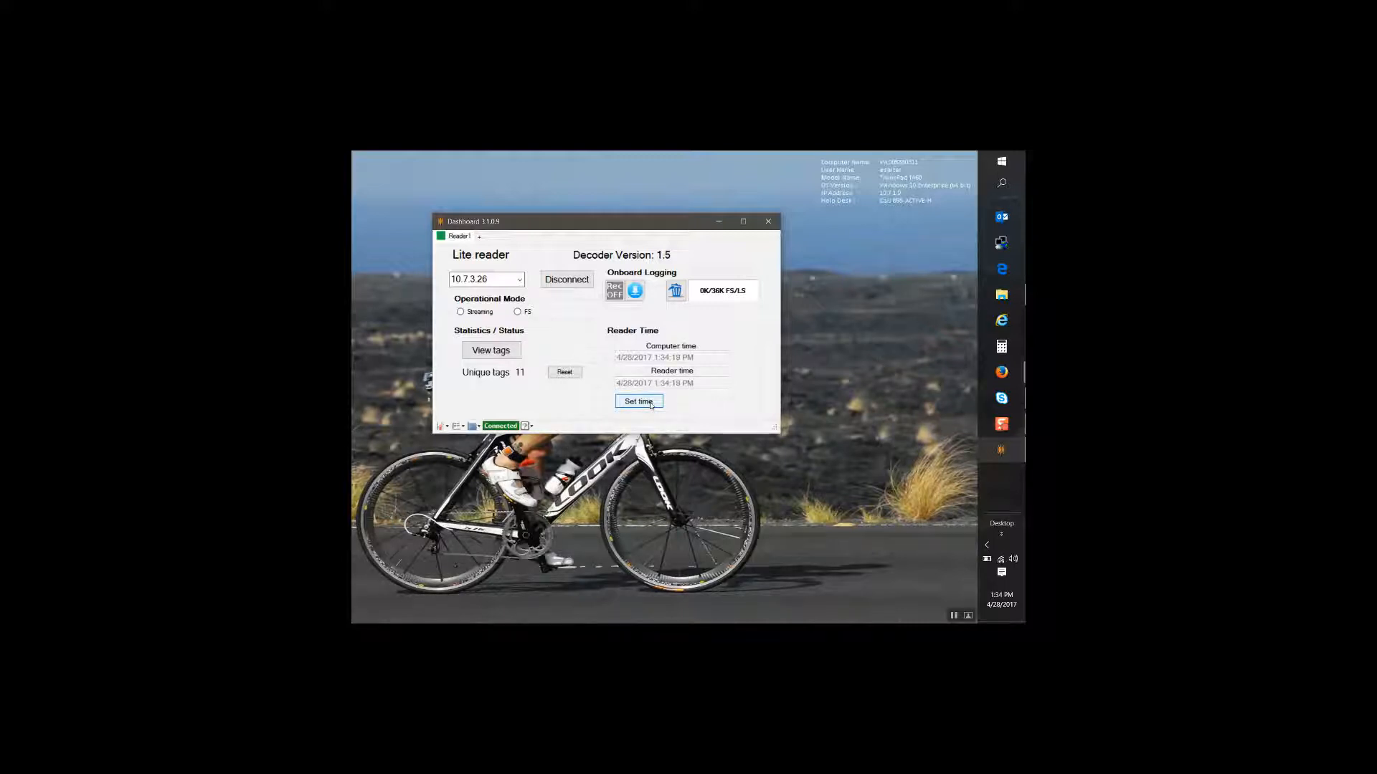
left_click(564, 371)
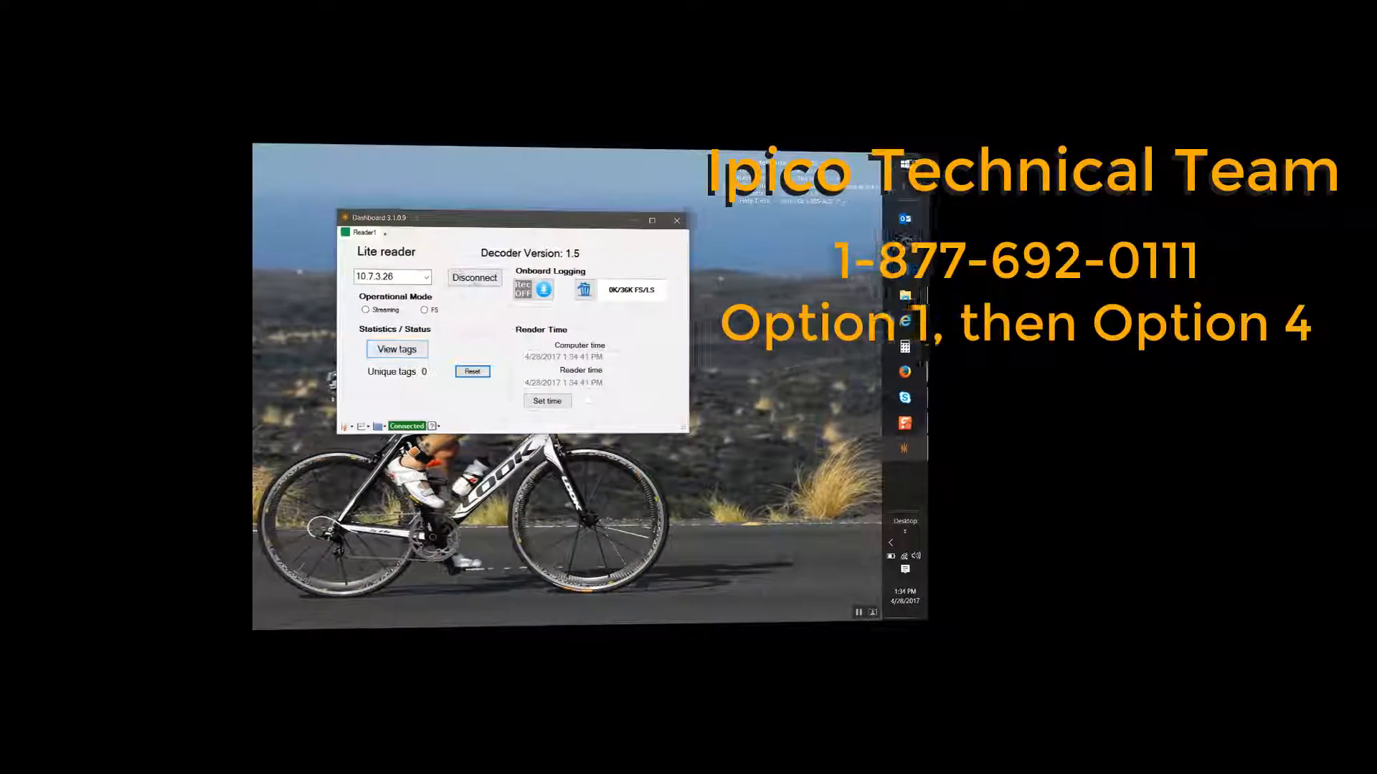
Disconnect from the Lite reader at 10.7.3.26
left_click(474, 277)
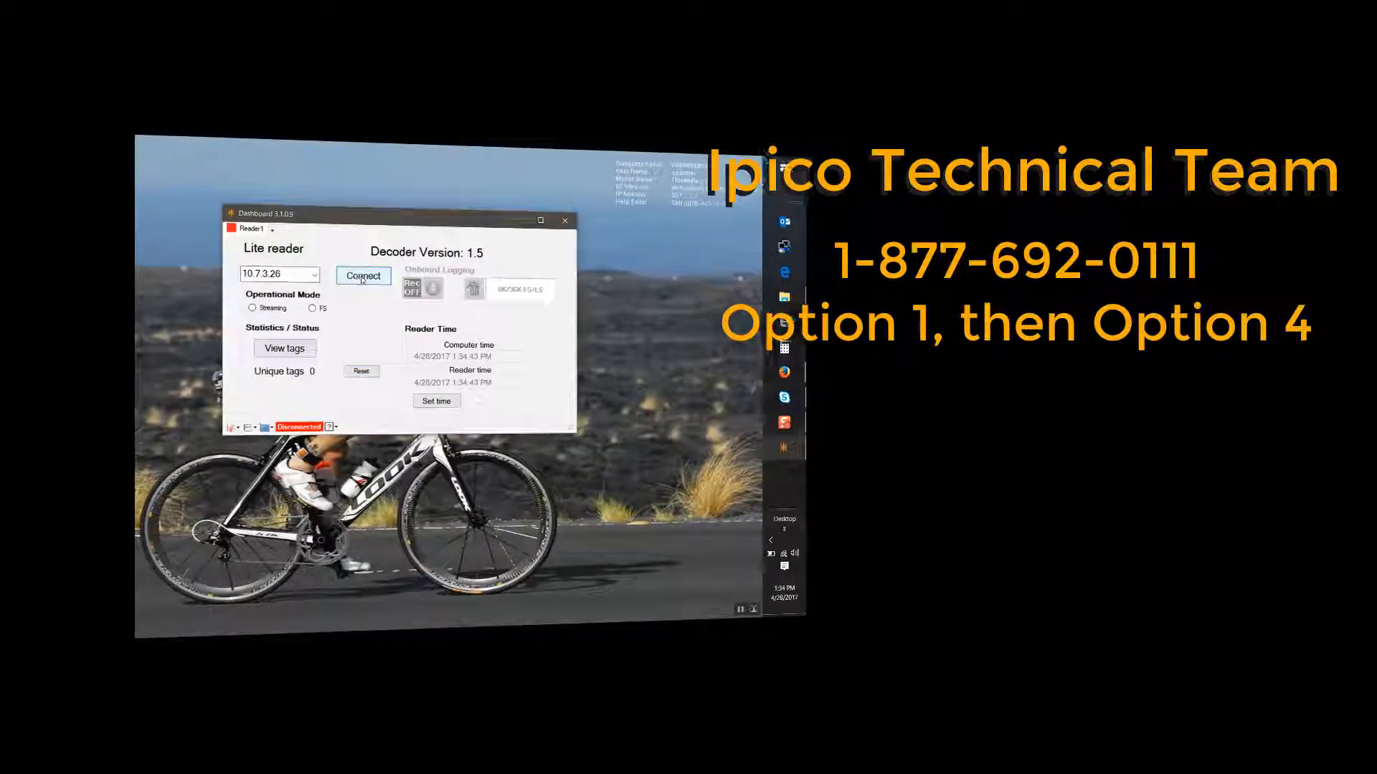